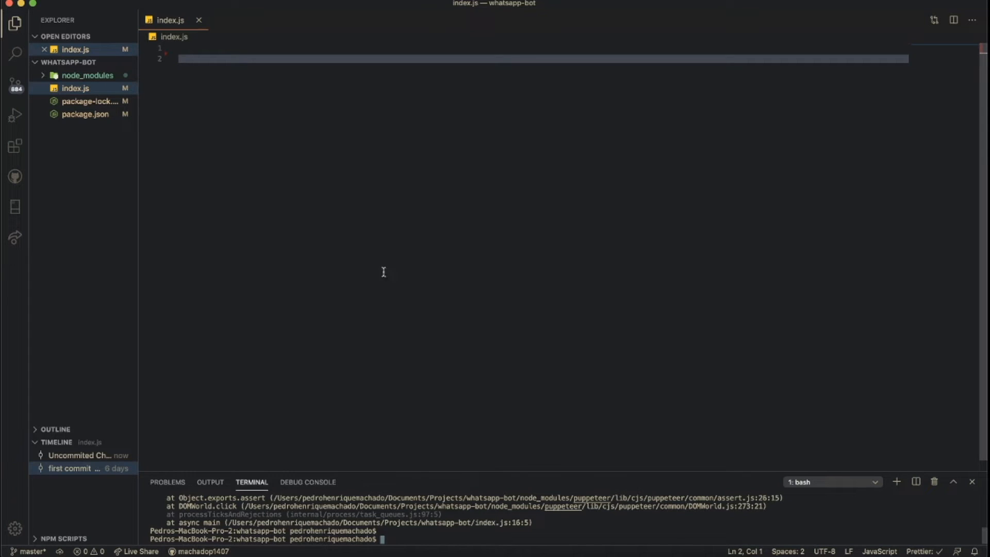
mouse_move(227, 47)
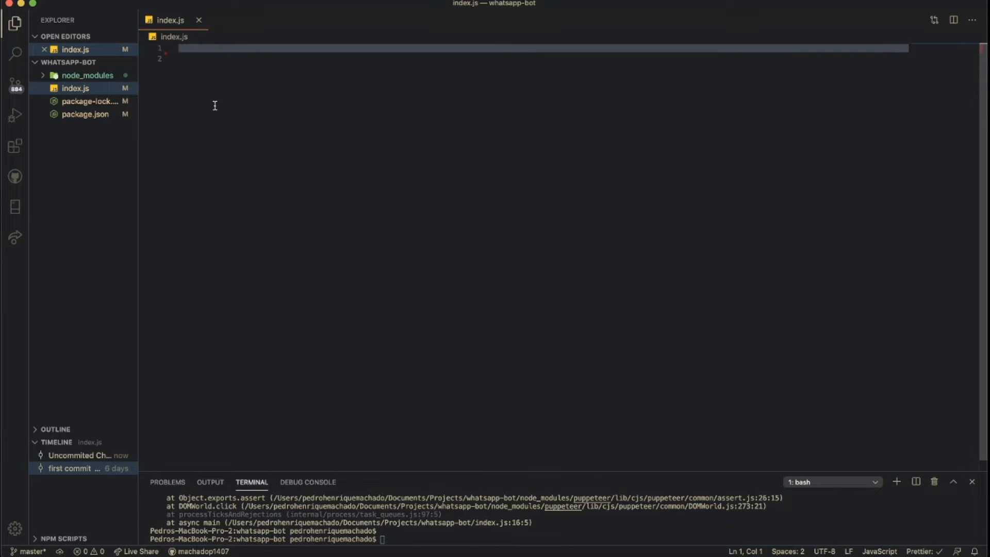
mouse_move(224, 173)
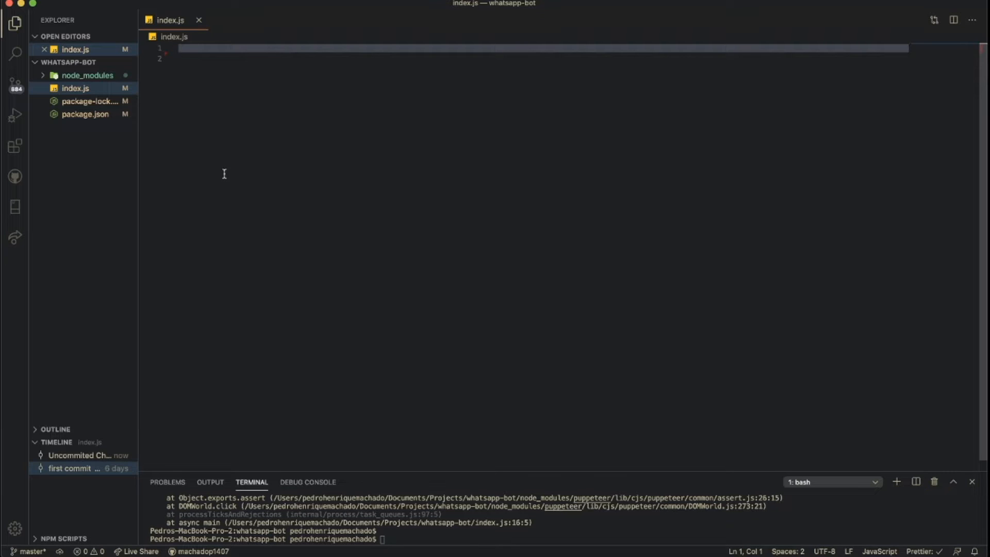
mouse_move(235, 153)
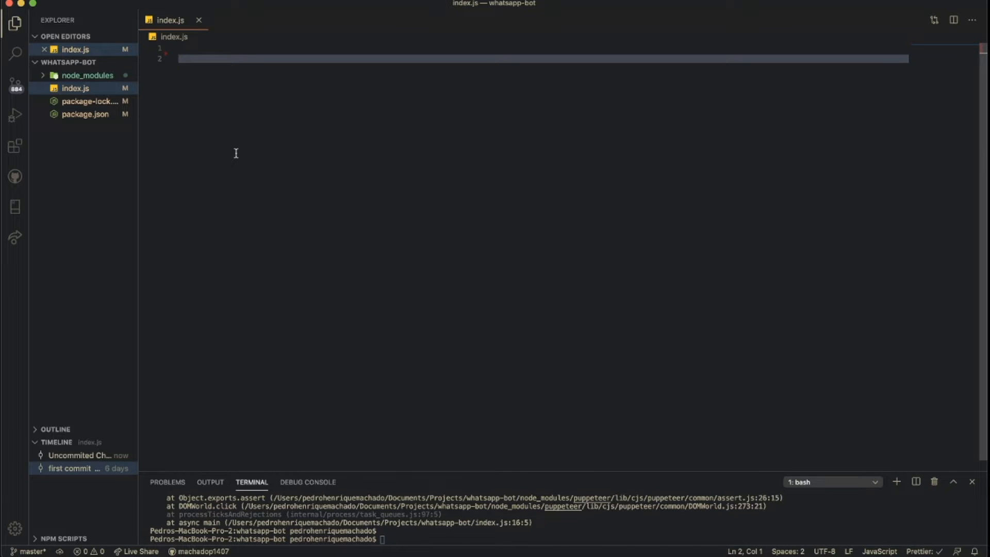
Step: Delete the extra blank line so index.js holds a single empty line
key(Backspace)
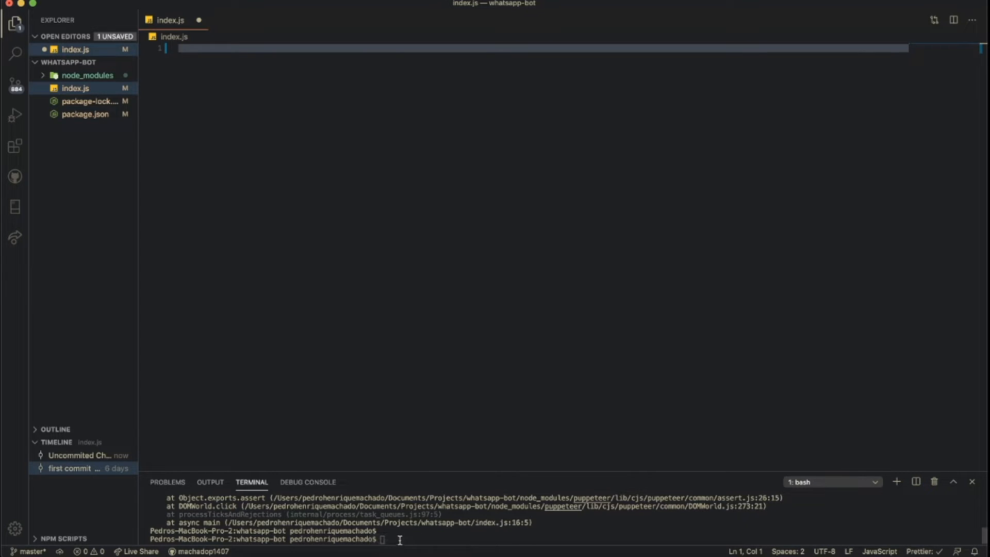
text(np)
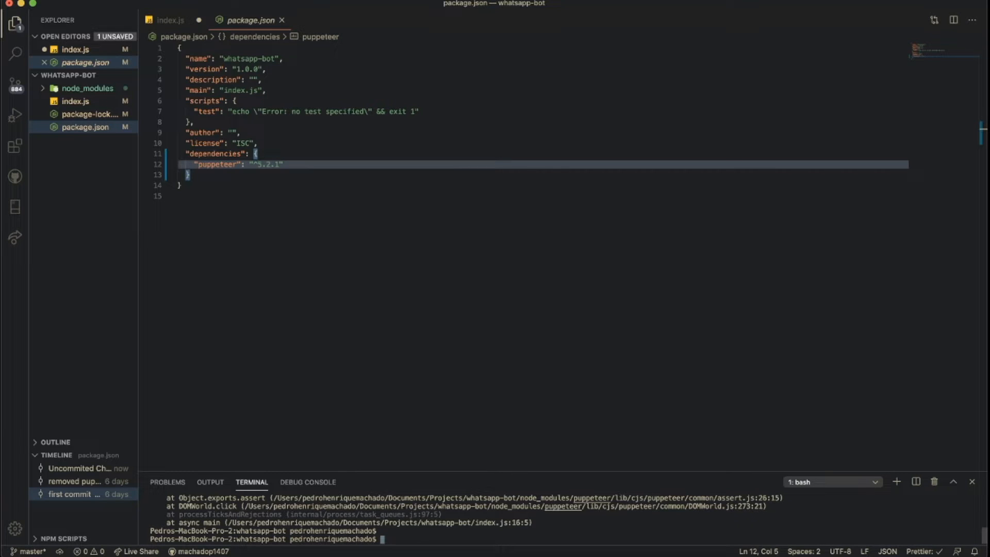
text(npm install puppetee)
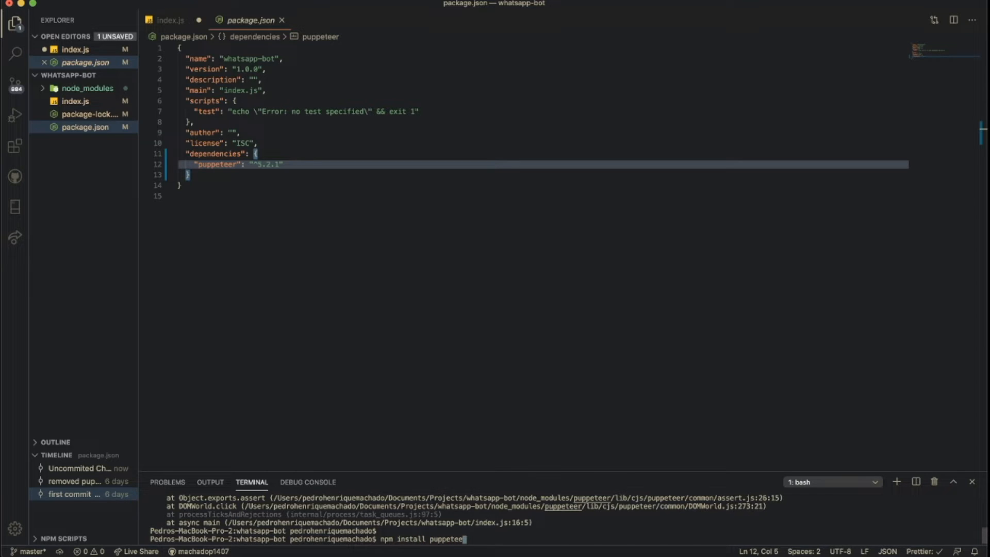
key(Enter)
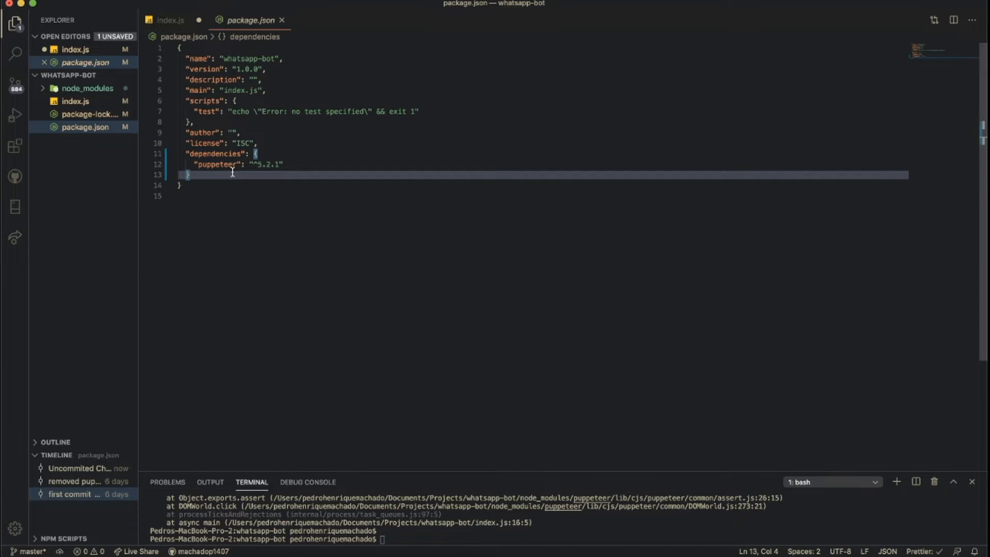
click(283, 21)
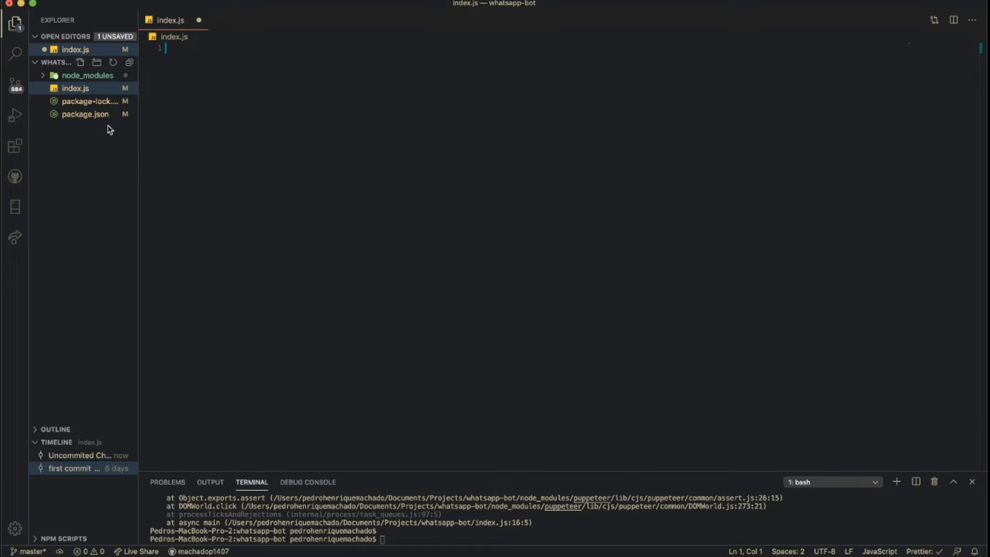
click(85, 114)
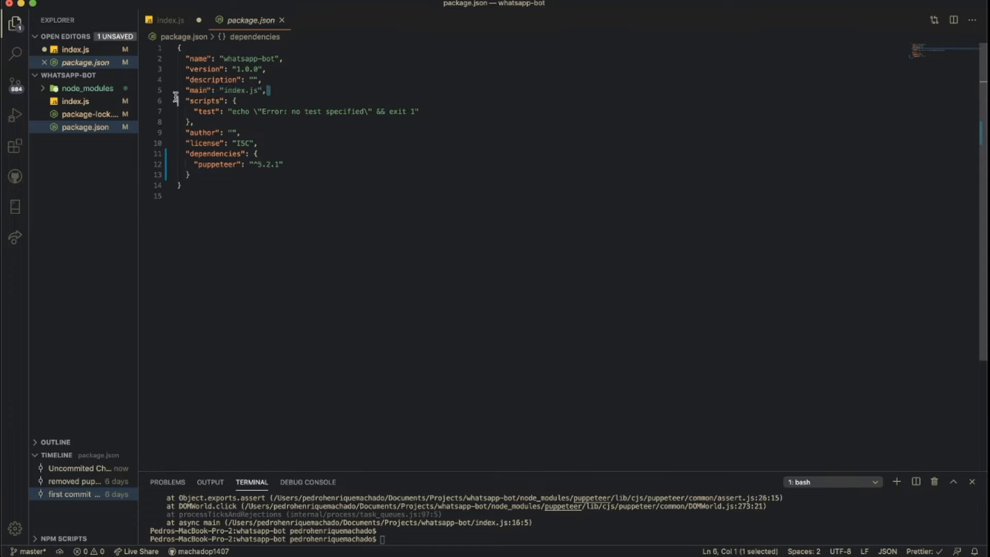
click(168, 19)
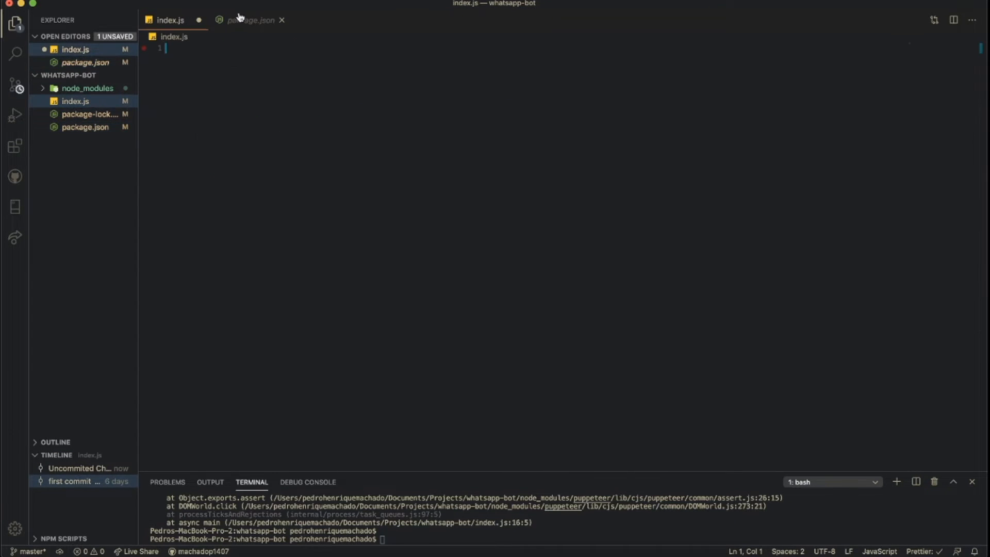
click(283, 20)
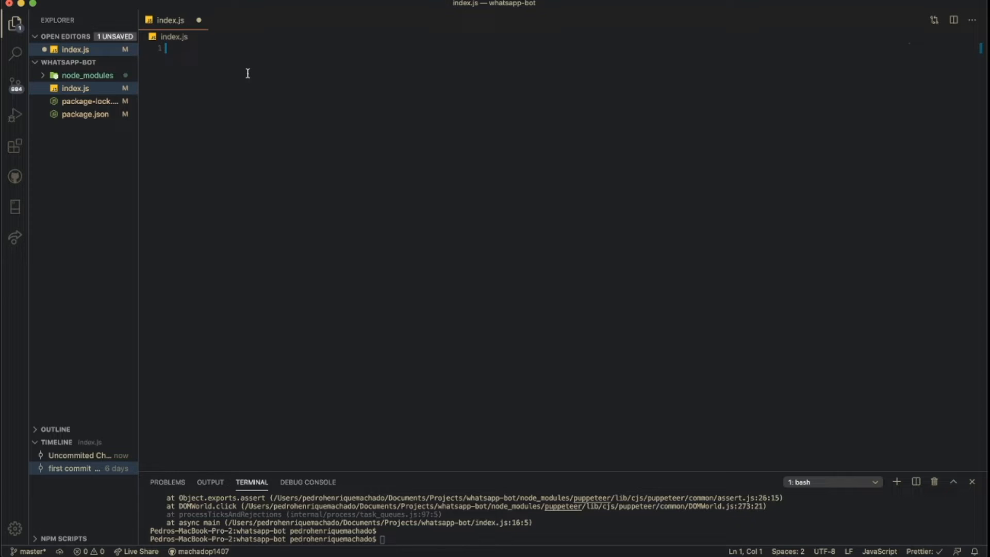
Step: Add the import line const puppeteer = require('puppeteer')
text(const)
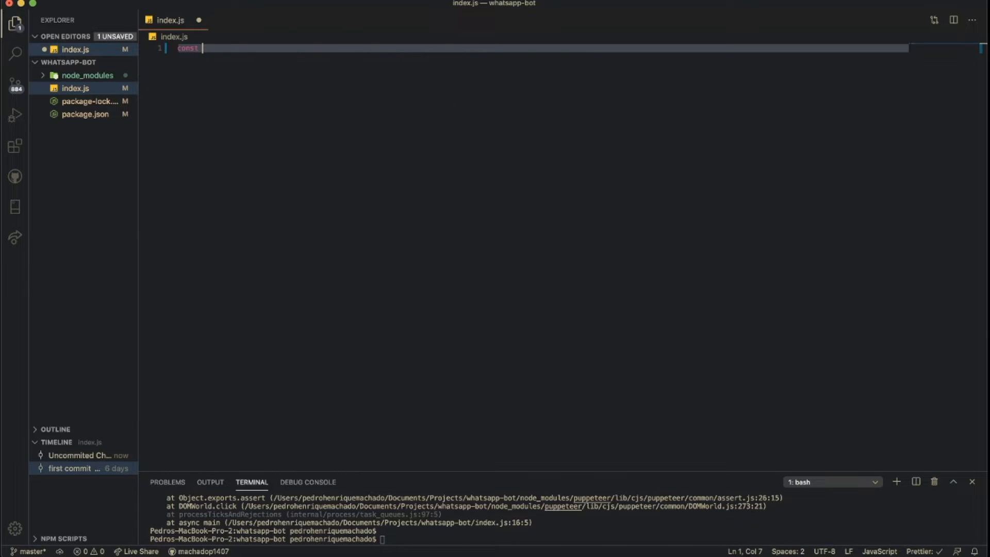
text(puppeteer)
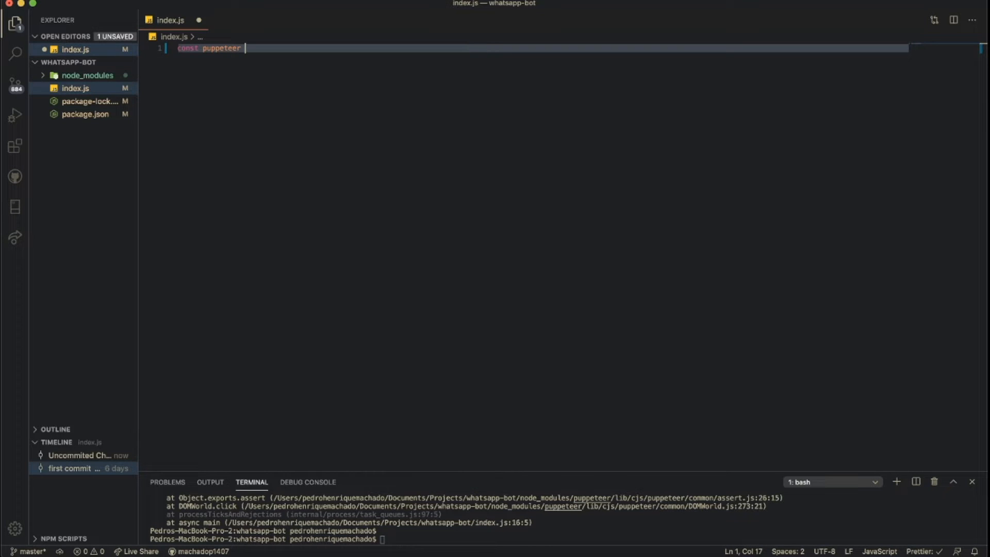
text(= re)
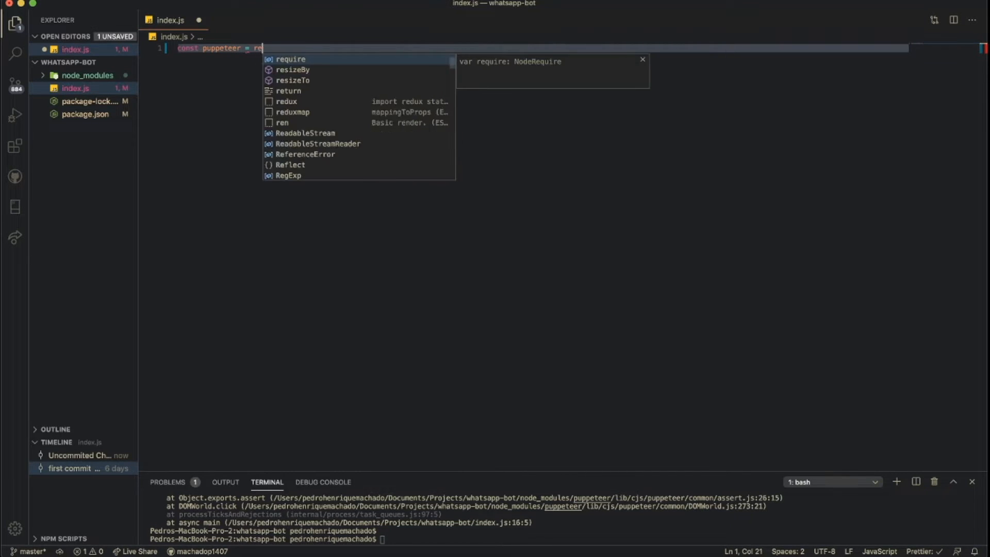
text(require(''))
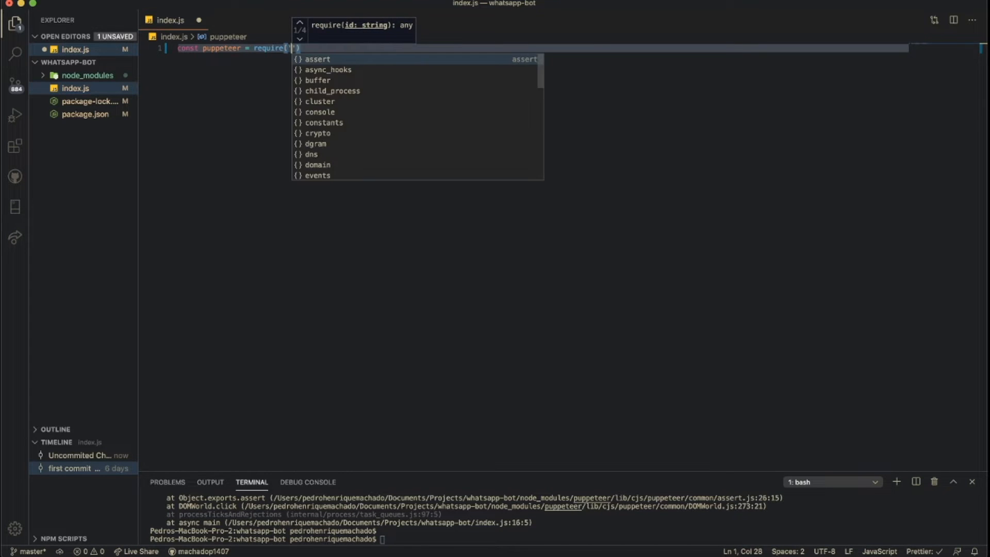
text(puppeteer)
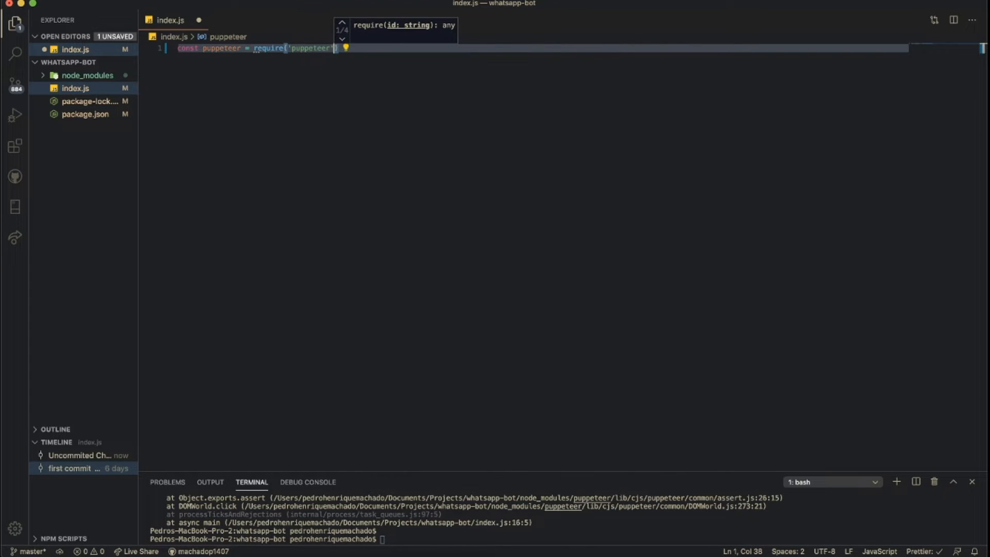
key(Enter)
text((async function )
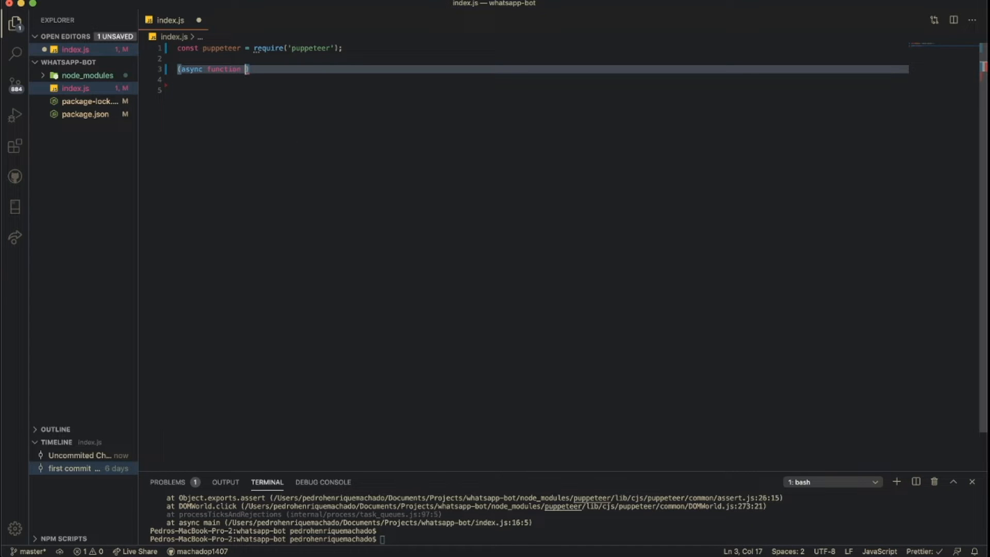
Step: Write an async main IIFE whose try/catch logs the error with console.log(error)
text(main(){)
text(}))
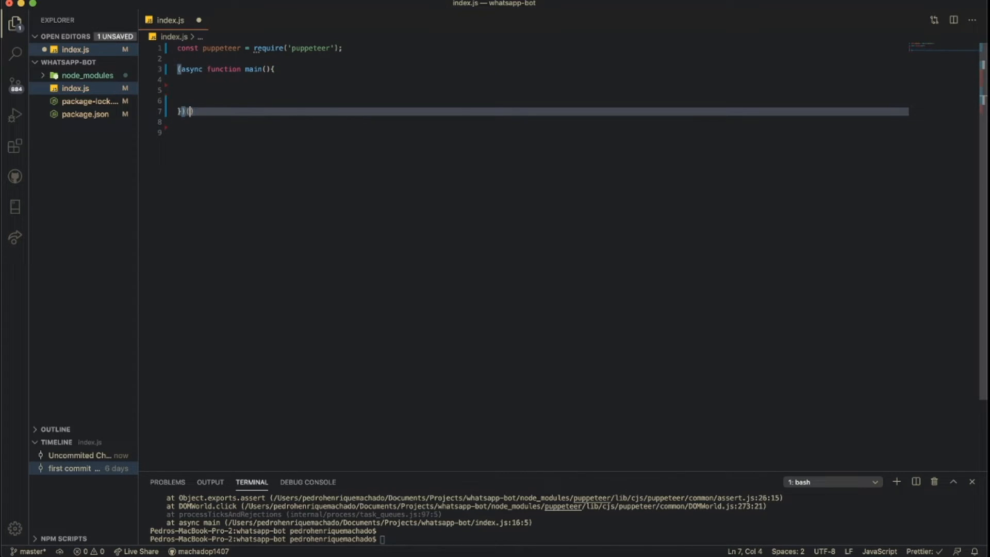
text(();)
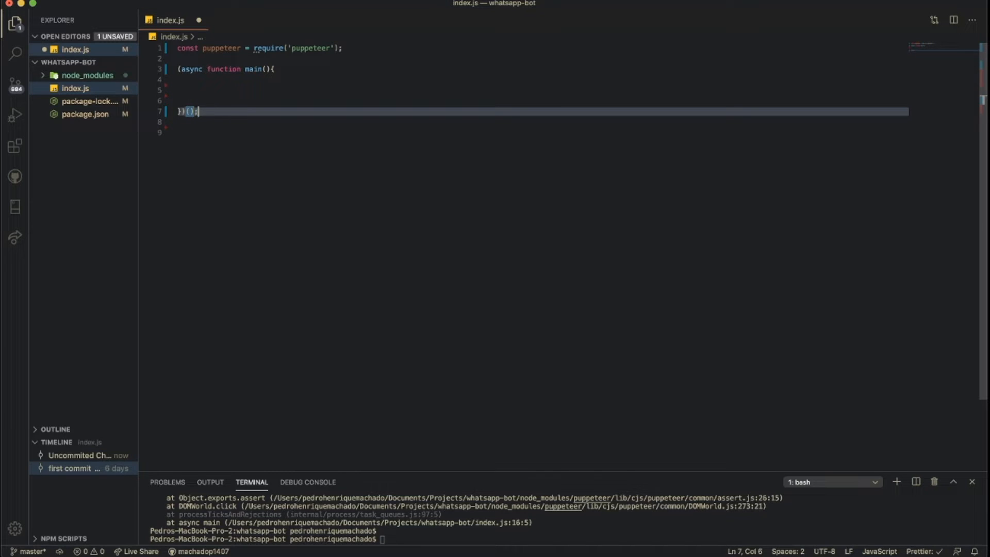
click(212, 90)
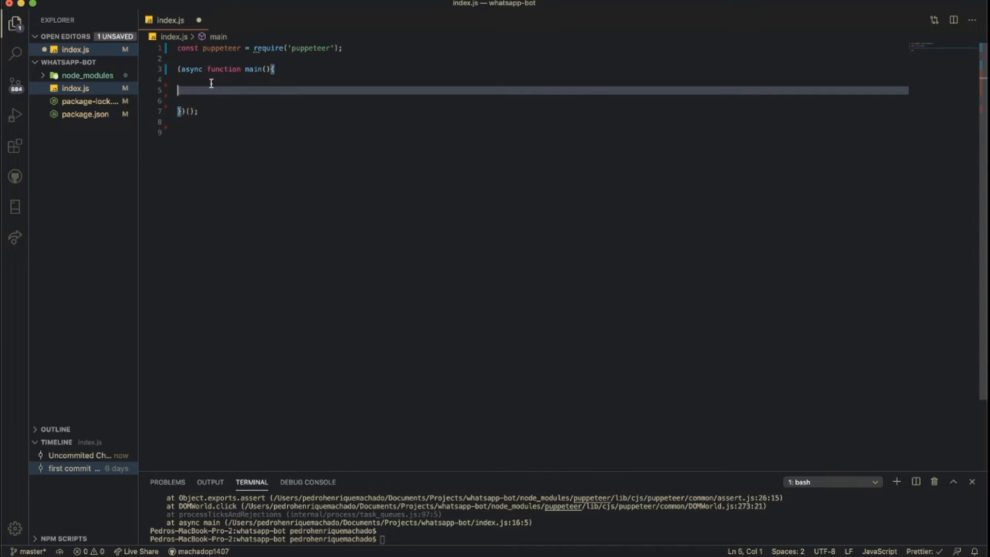
text(try)
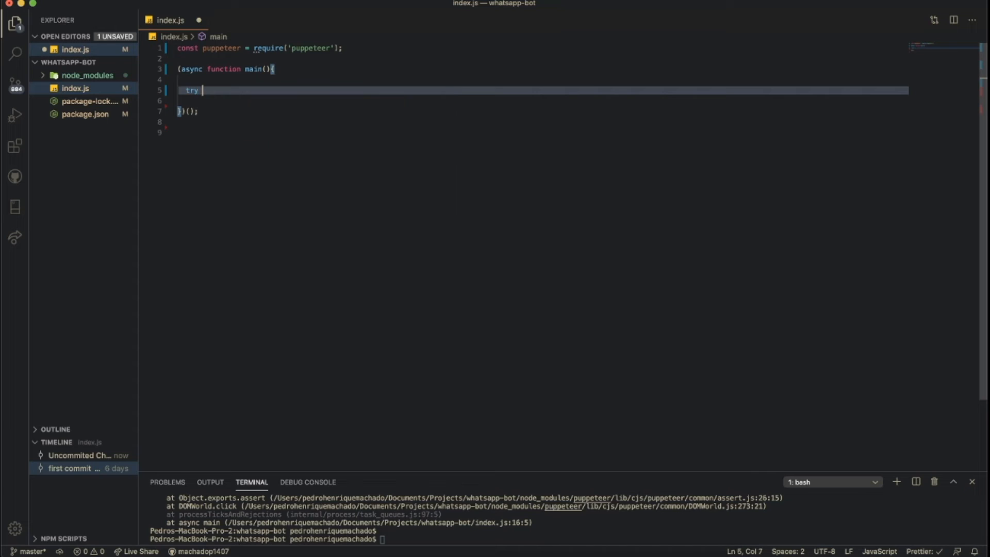
key(Backspace)
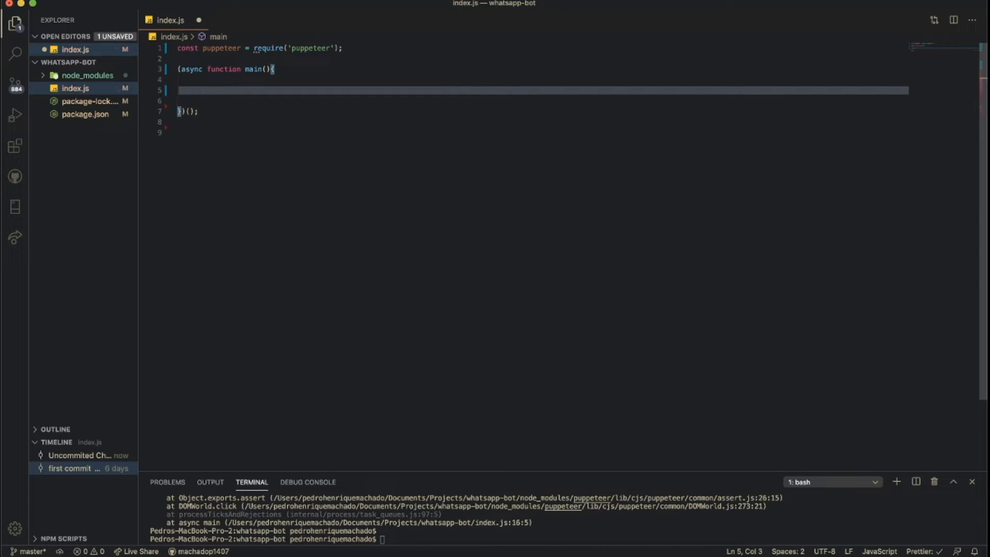
text(try {)
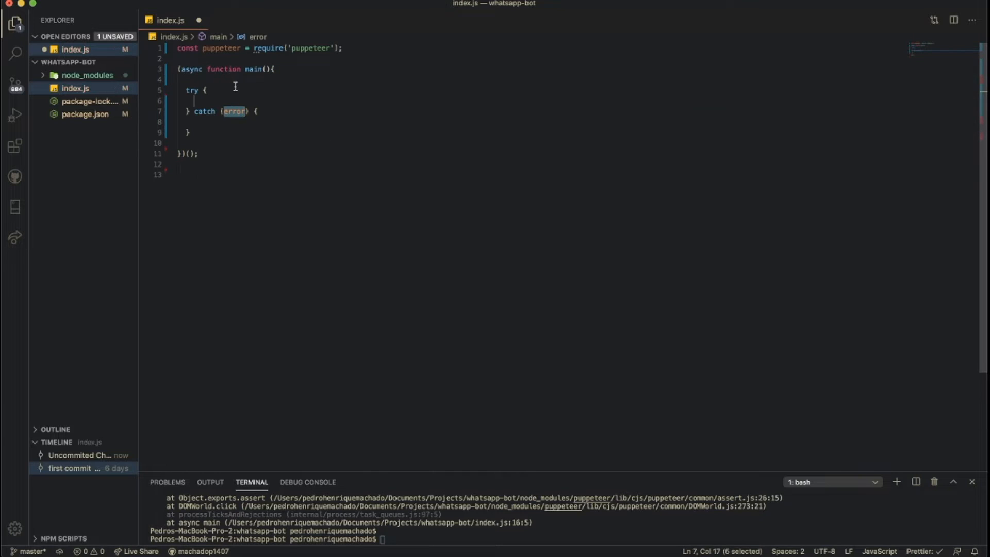
text(co)
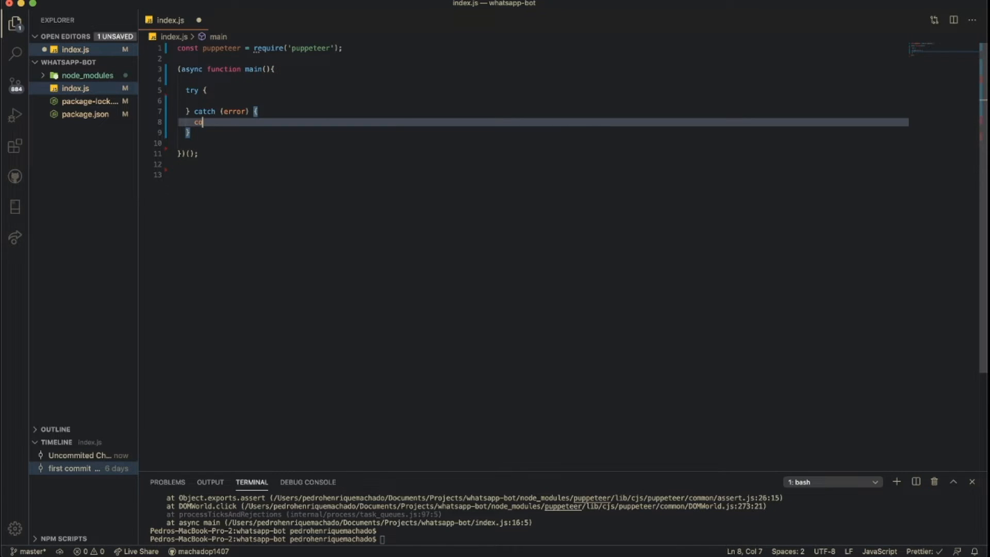
text(nsole.log()
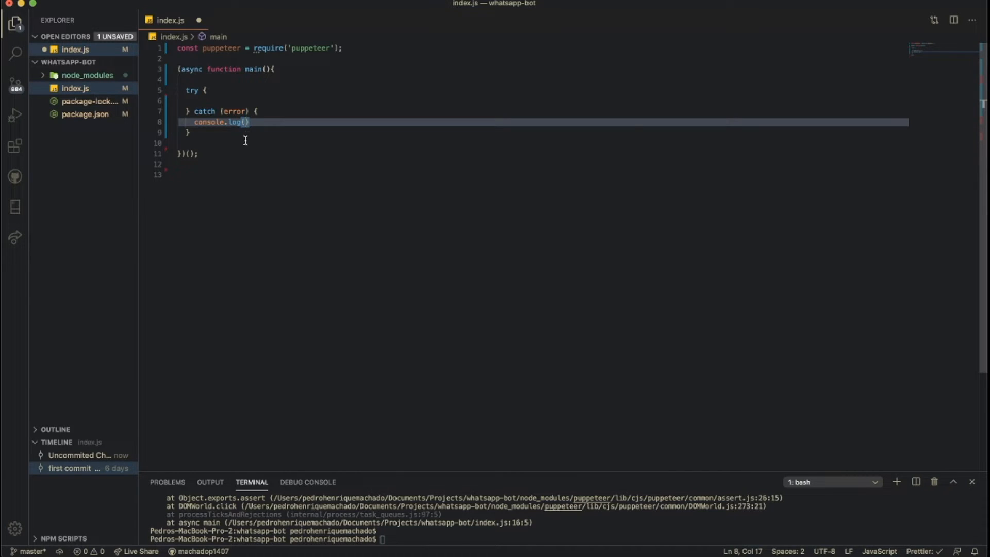
text(error)
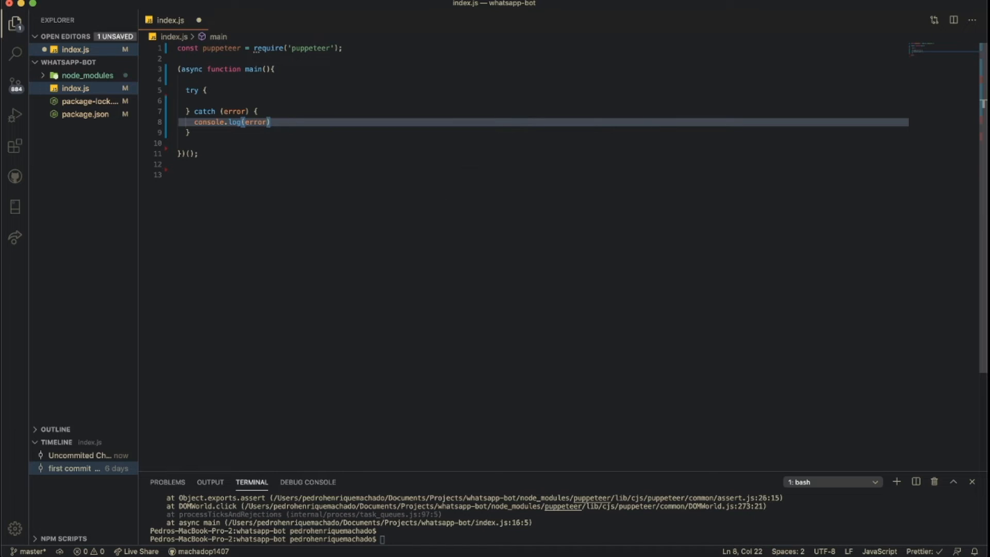
click(221, 79)
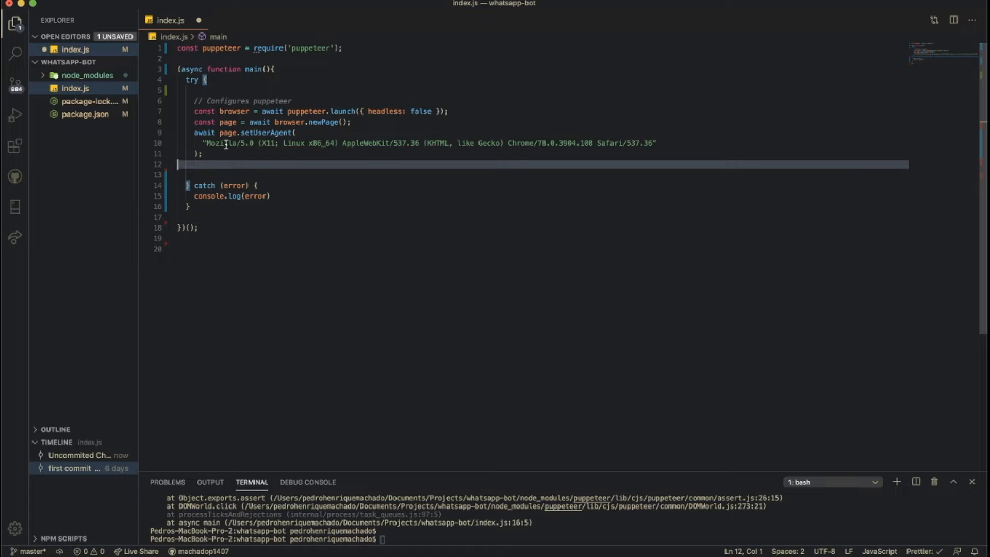
mouse_move(194, 111)
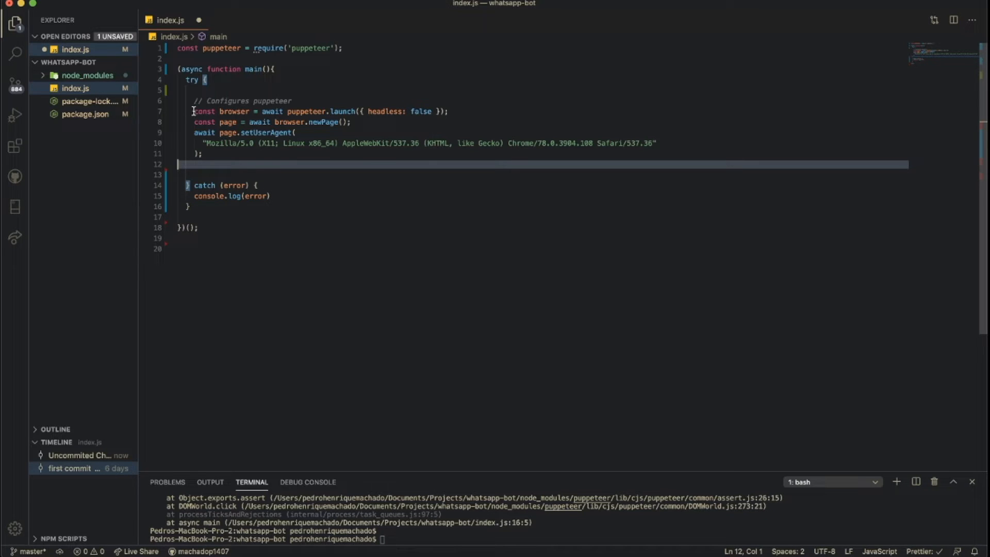
drag(195, 111, 238, 111)
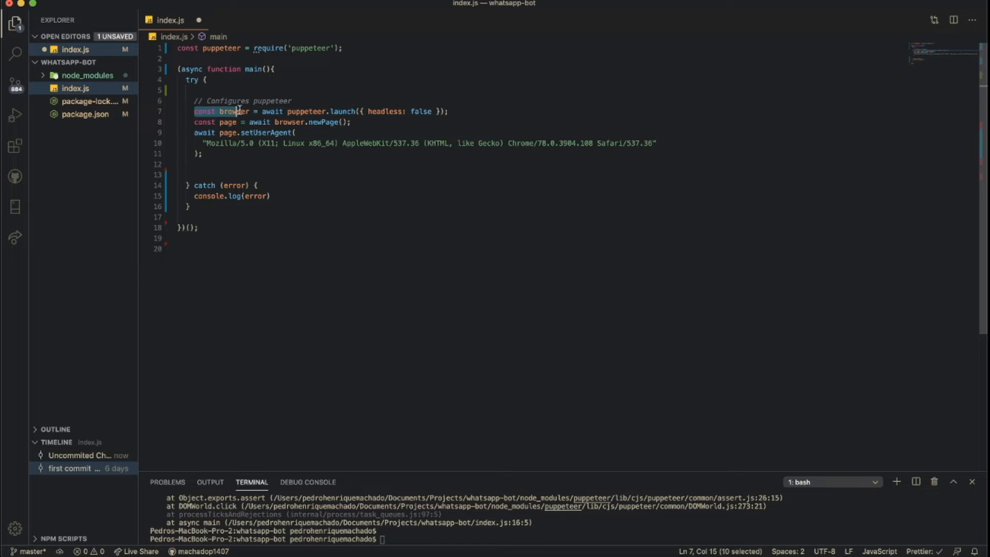
drag(238, 112, 434, 112)
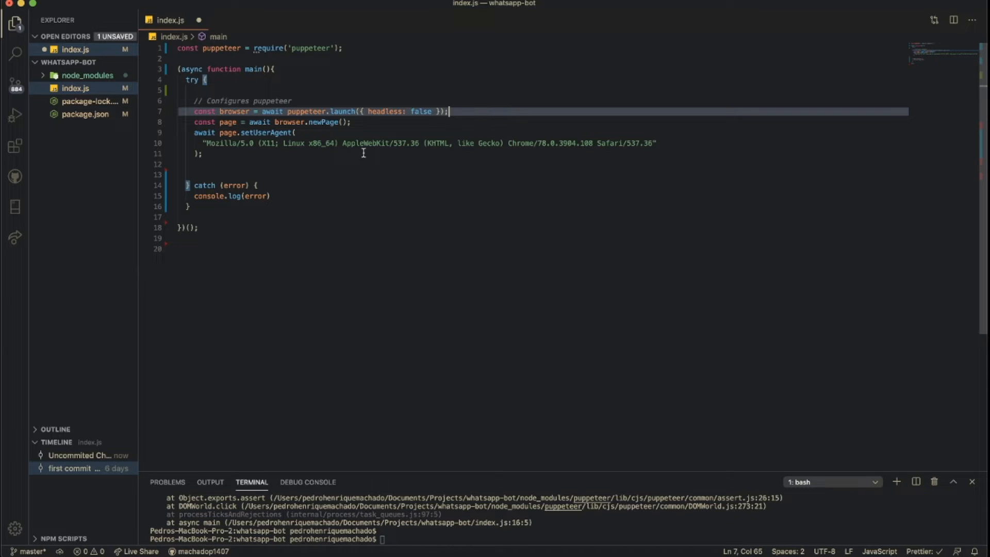
click(351, 122)
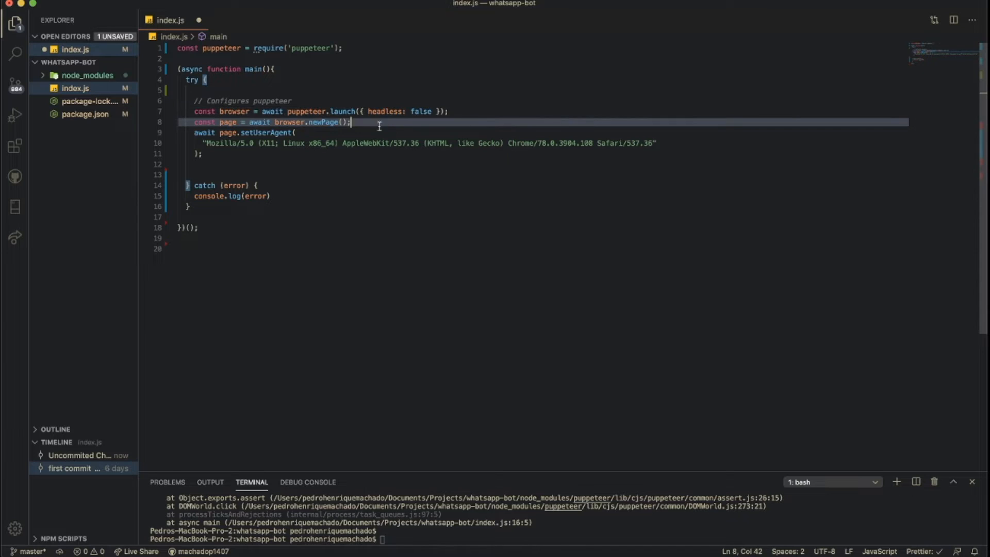
click(195, 122)
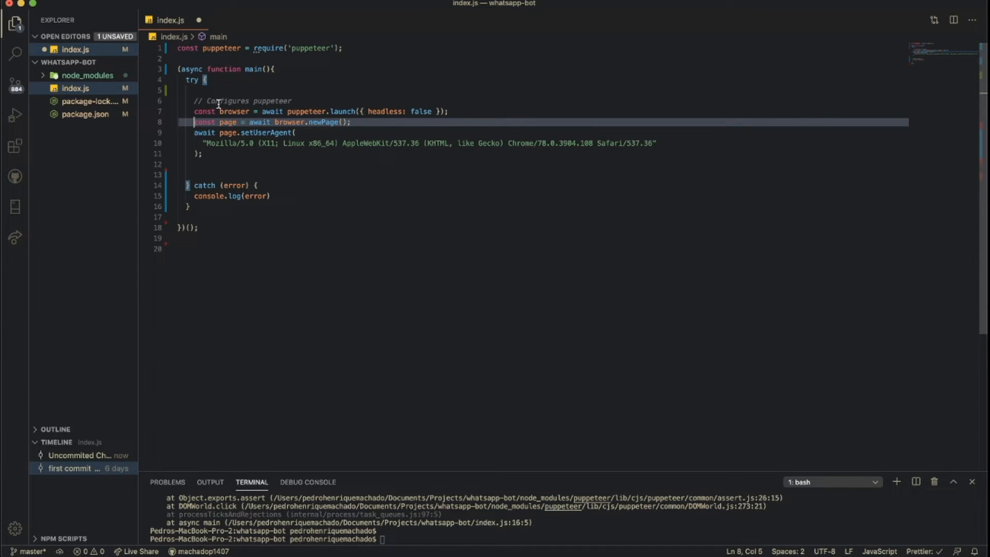
mouse_move(223, 122)
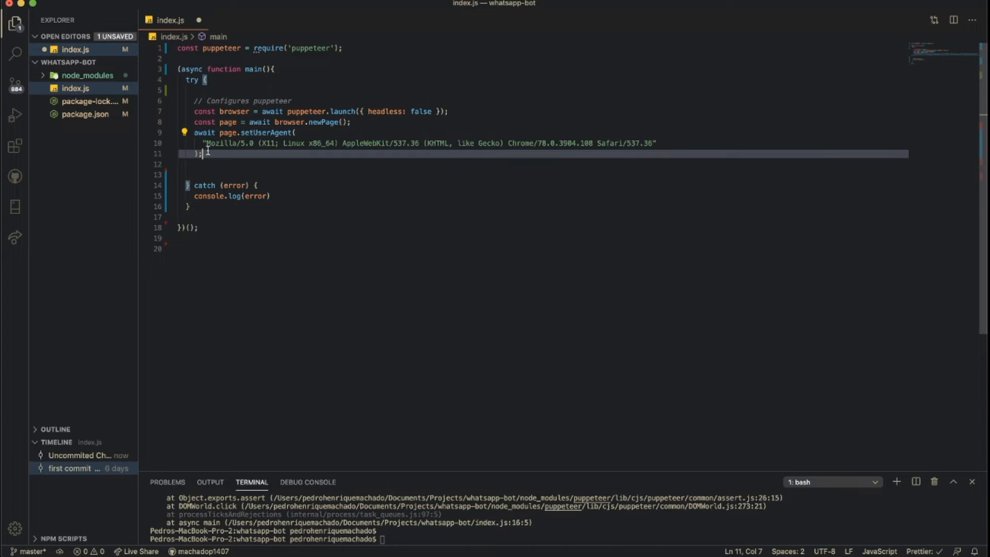
mouse_move(209, 154)
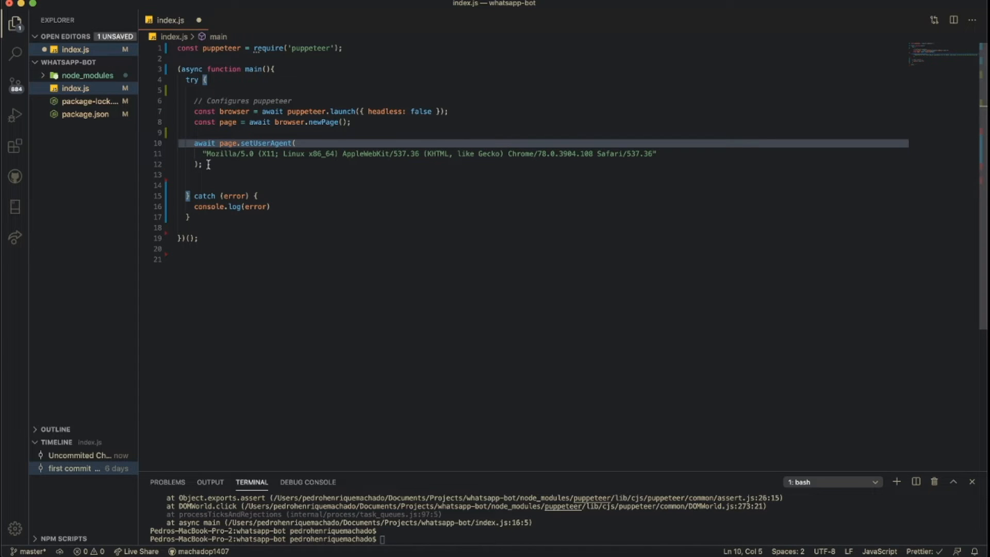
Step: Add page.goto to web.whatsapp.com, waitForSelector('._1MXsz') and await delay(5000) with a setTimeout delay helper
drag(203, 154, 380, 154)
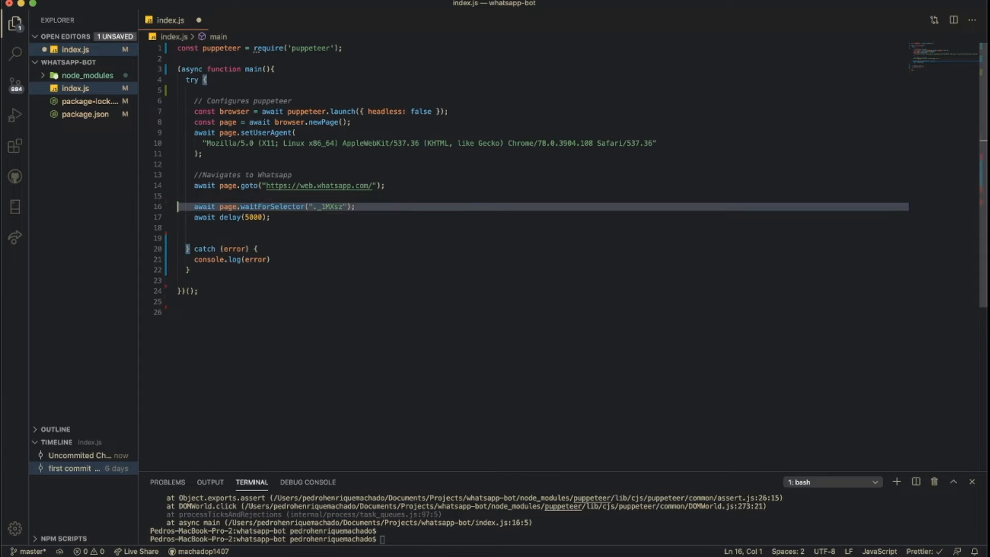
click(268, 217)
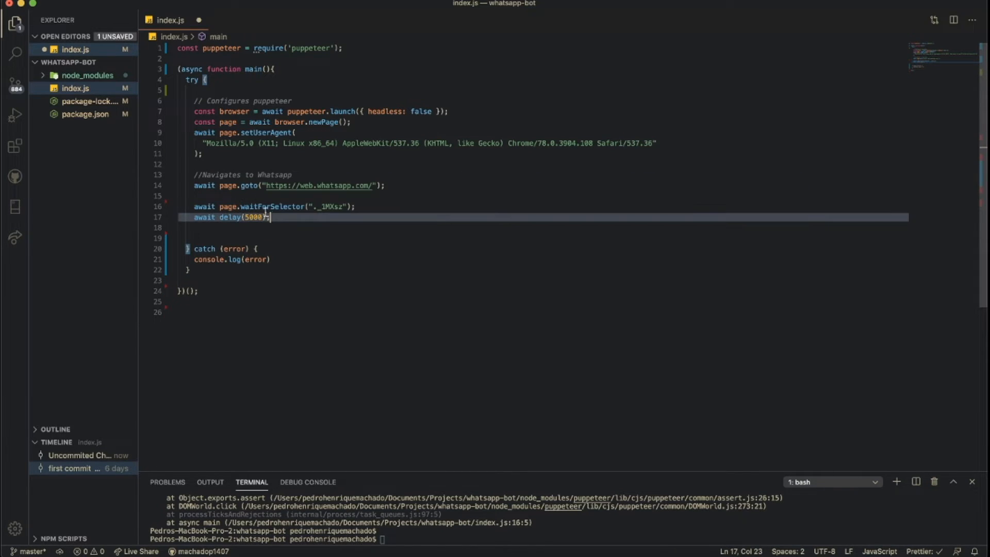
click(246, 196)
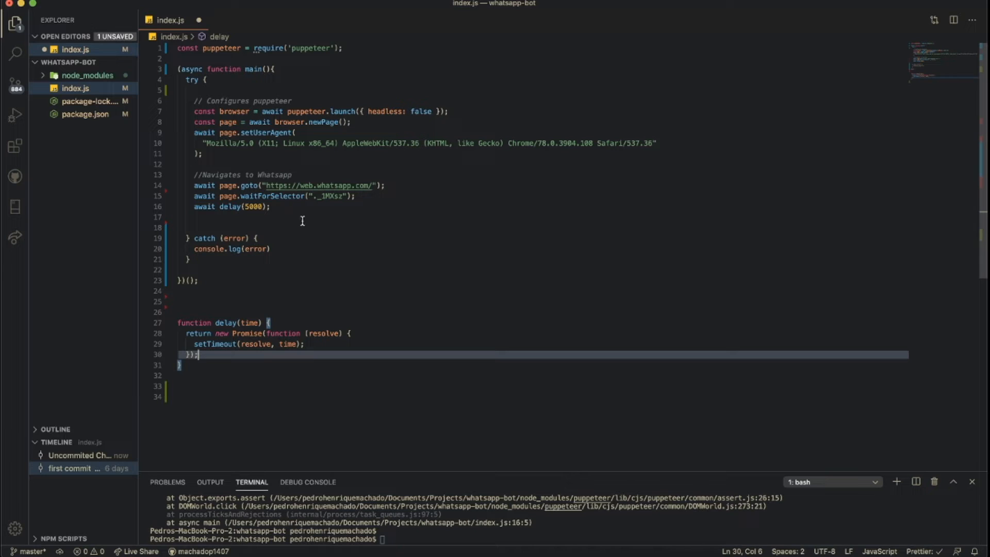
click(249, 207)
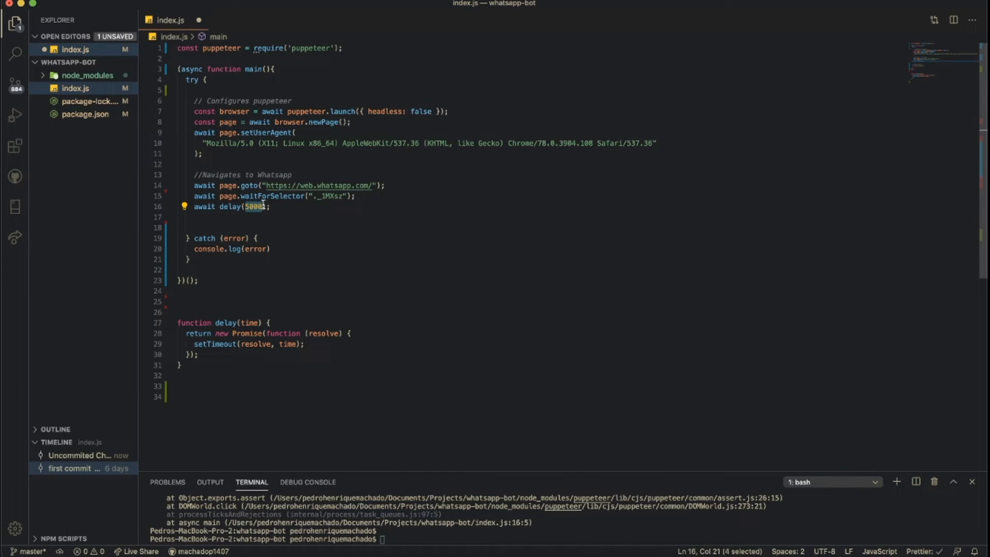
click(271, 207)
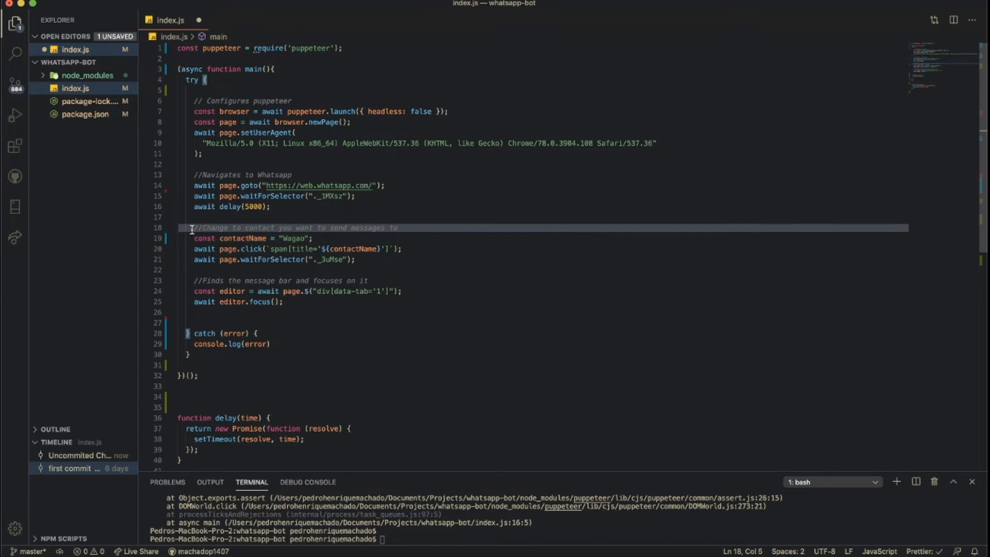
mouse_move(378, 228)
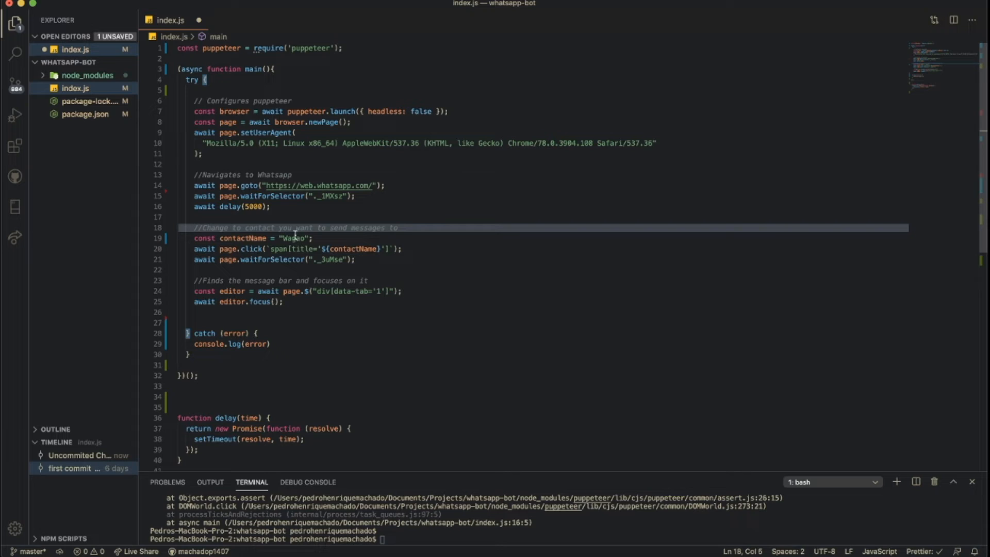
Step: Set contactName 'Wagao' and review the span[title=contactName] click and await lines
double_click(293, 238)
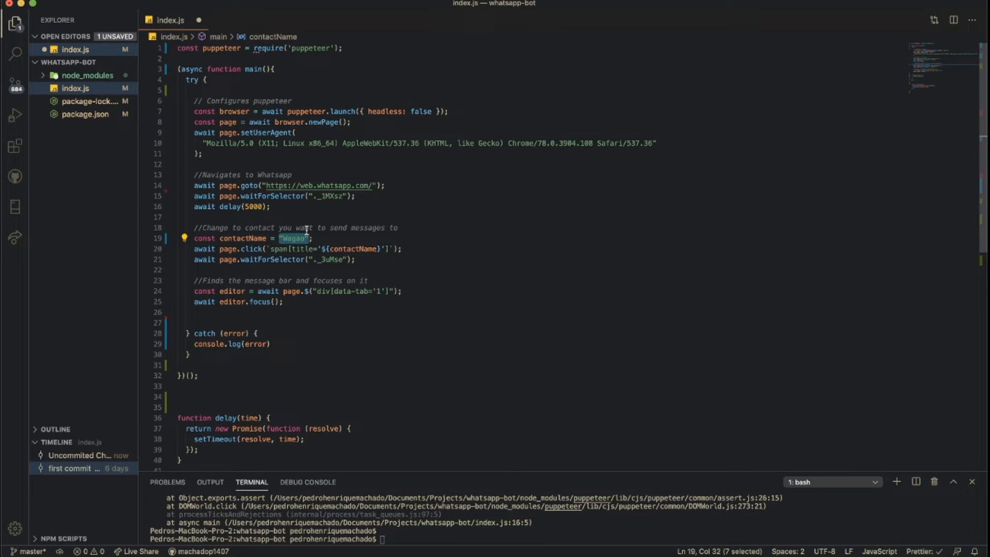
mouse_move(316, 229)
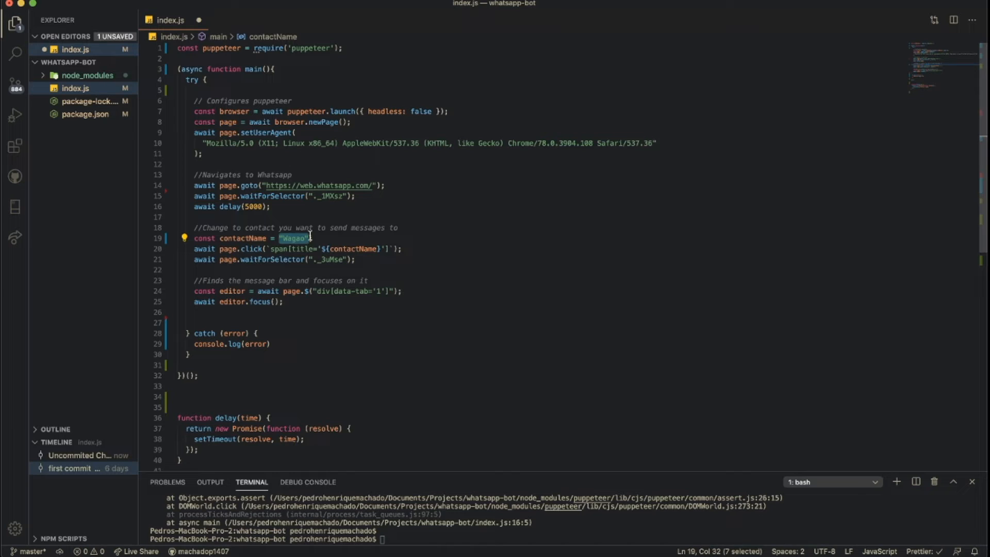
mouse_move(311, 217)
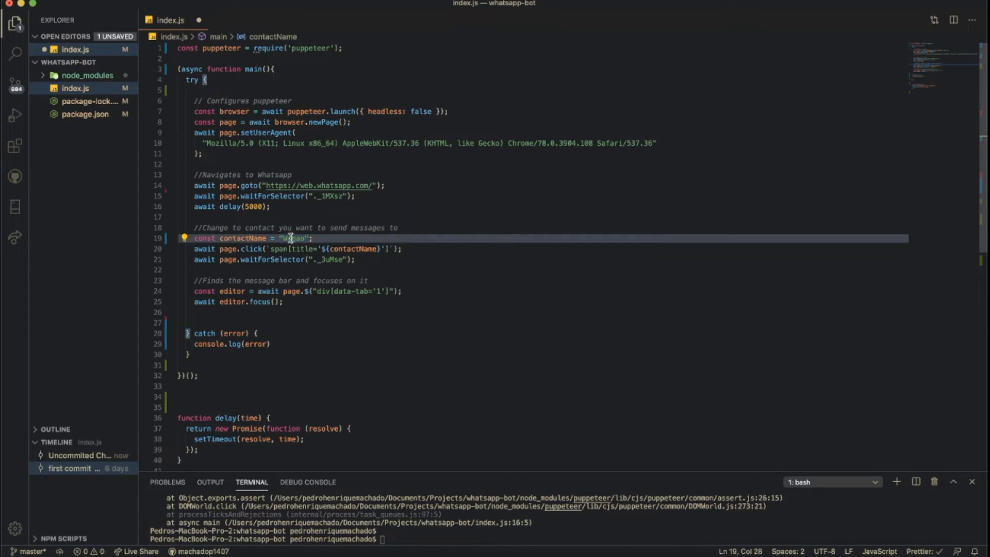
double_click(294, 238)
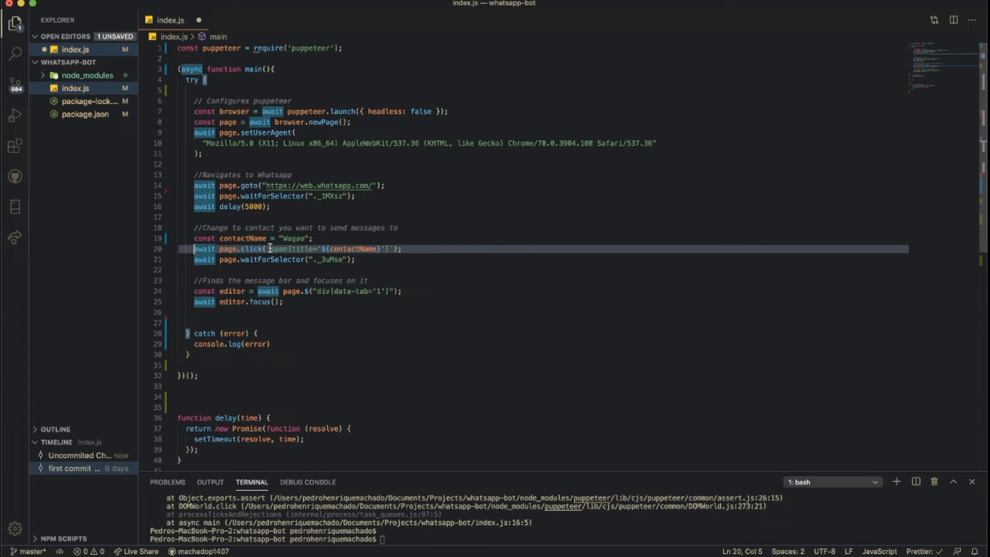
double_click(277, 249)
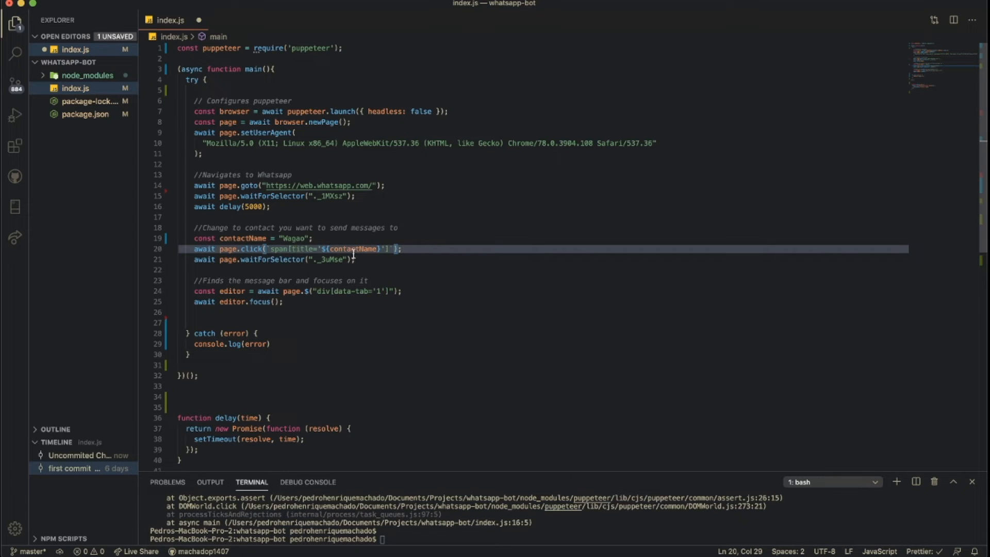
mouse_move(354, 249)
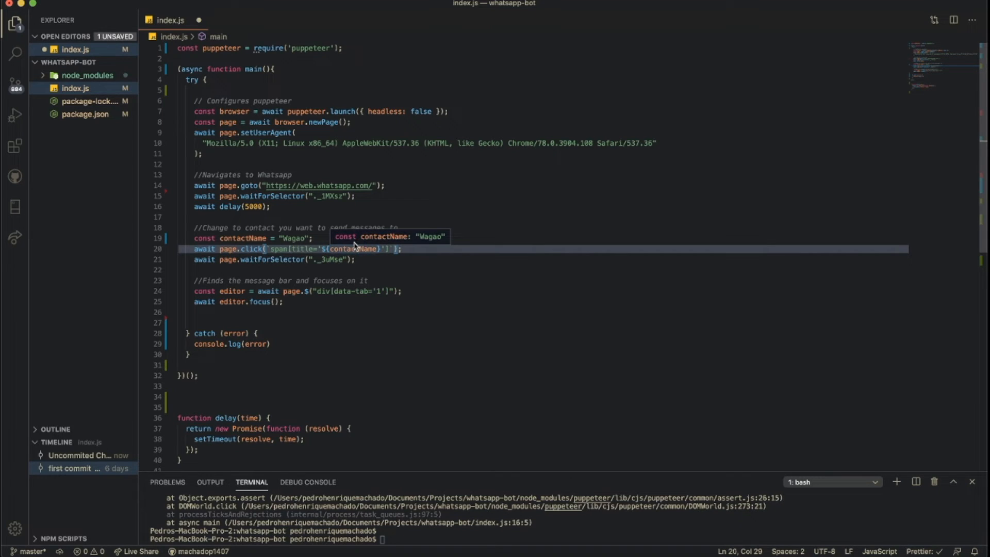
mouse_move(345, 259)
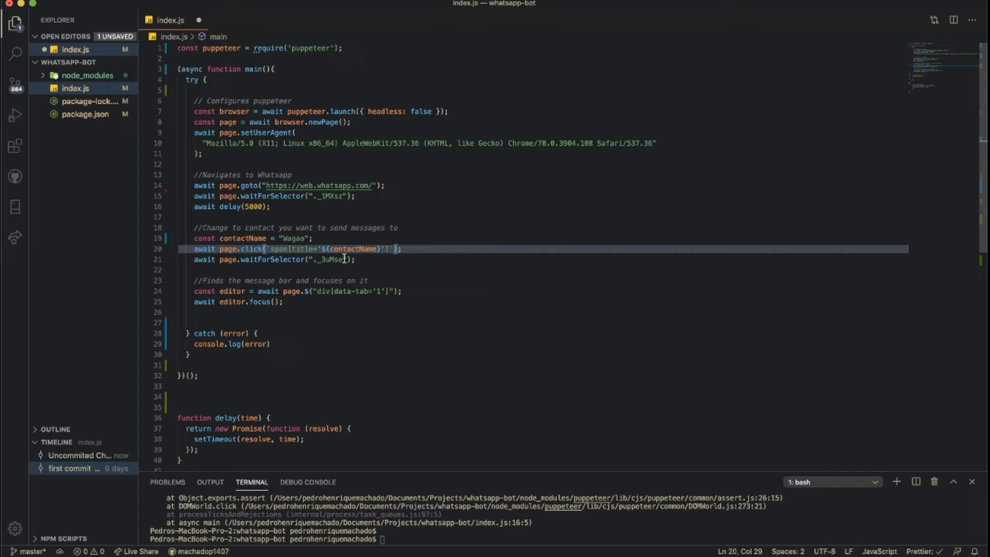
mouse_move(354, 249)
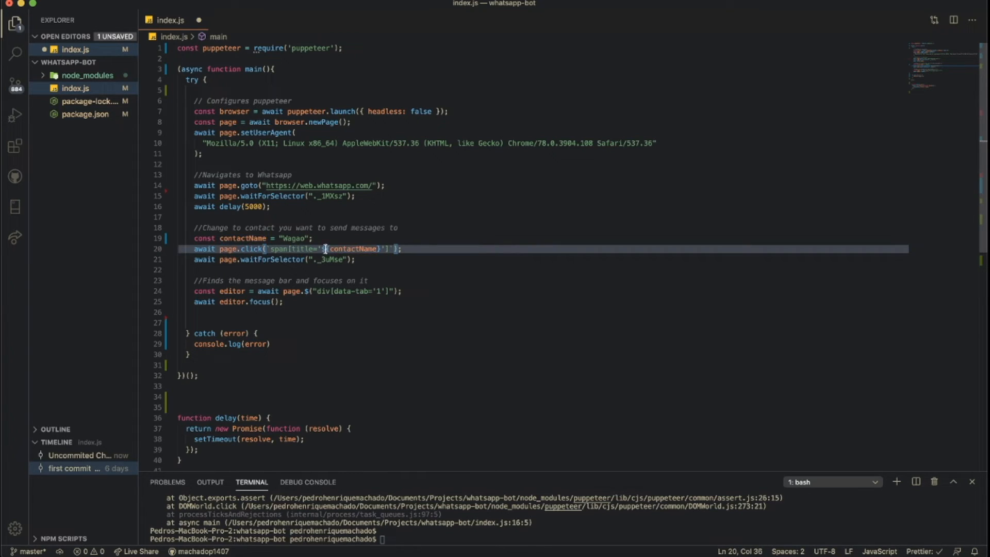
double_click(351, 248)
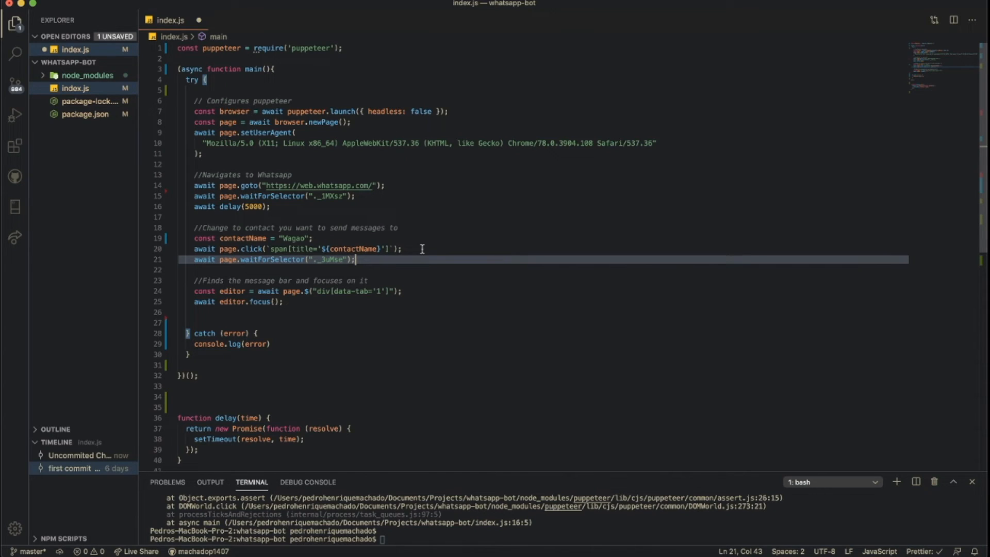
Step: Revisit the message bar lookup line page.$("div[data-tab='1']") before adding the send loop
click(193, 312)
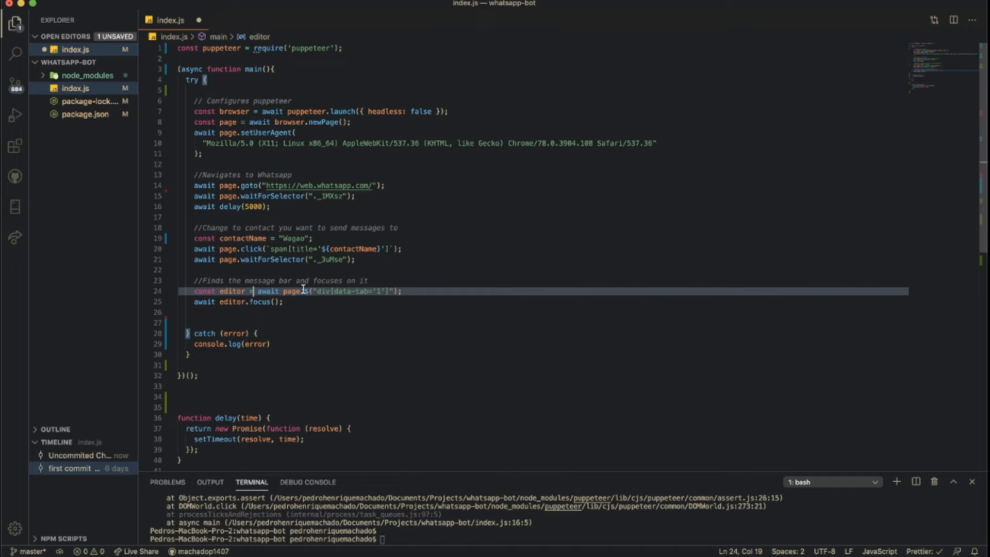
click(402, 291)
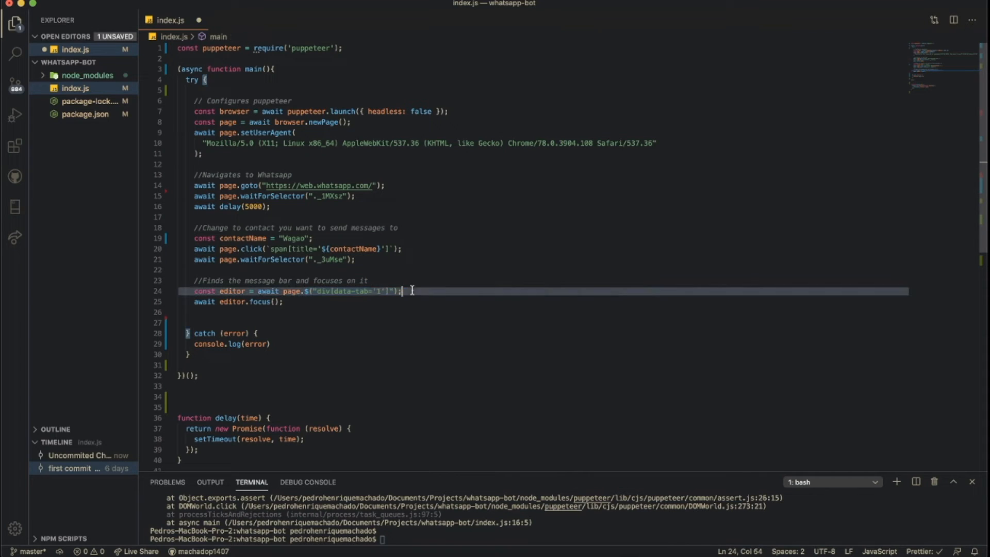
mouse_move(330, 314)
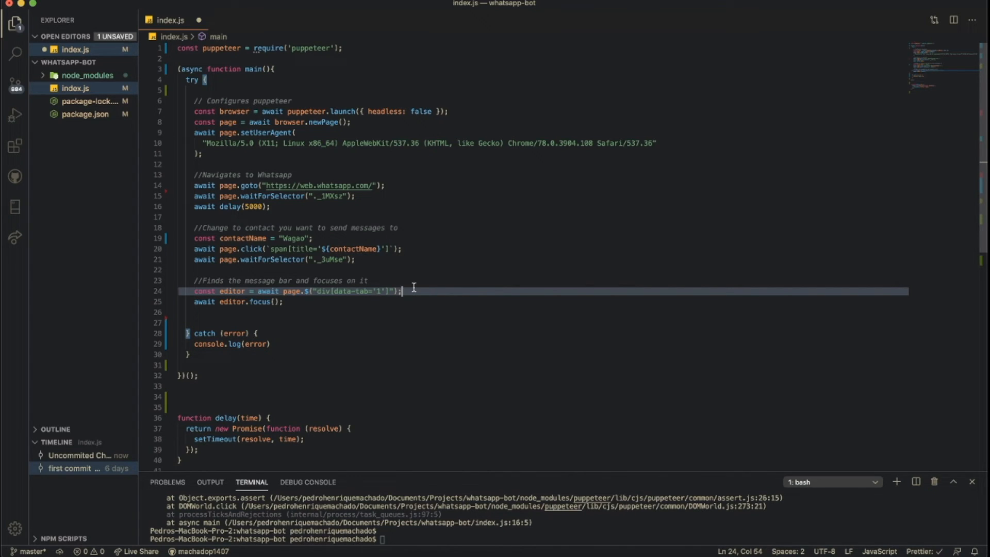
mouse_move(328, 292)
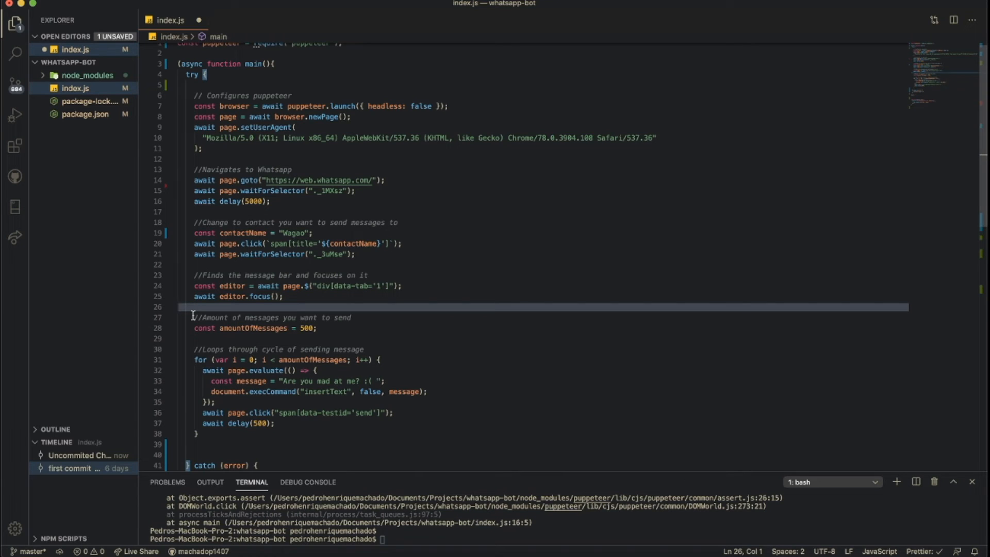
Step: Change amountOfMessages from 500 to 100 and select the message string to rewrite it as 'Wassup bro'
scroll(down, 3)
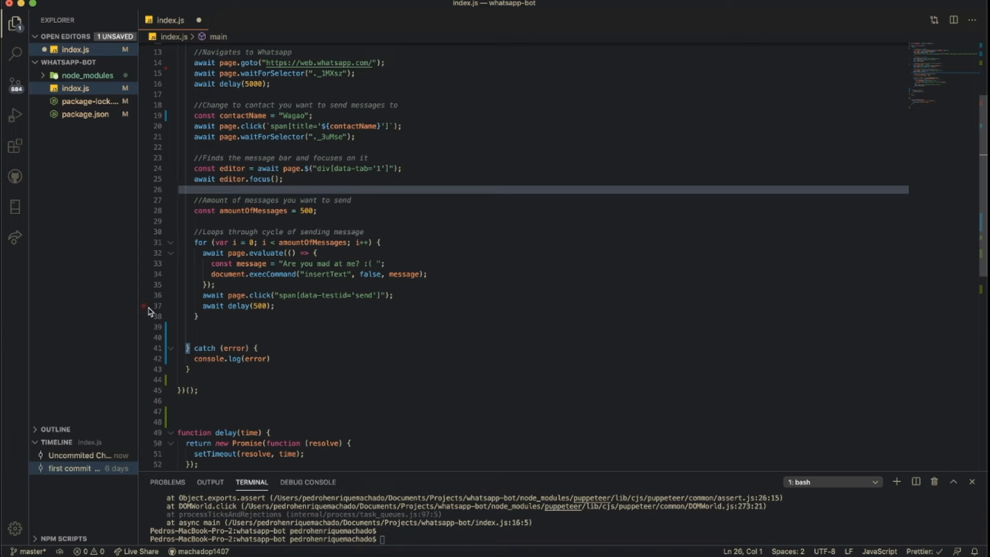
drag(194, 200, 317, 211)
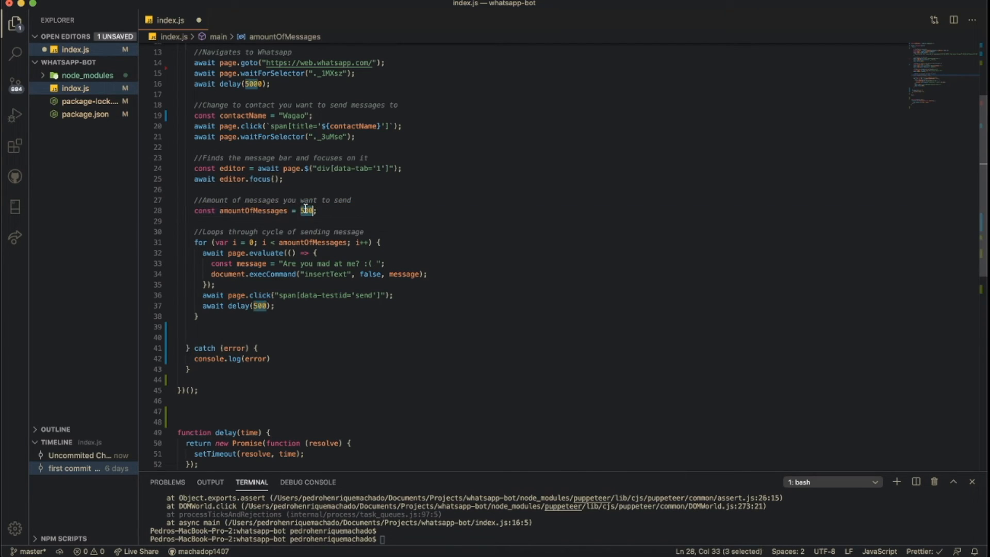
text(1)
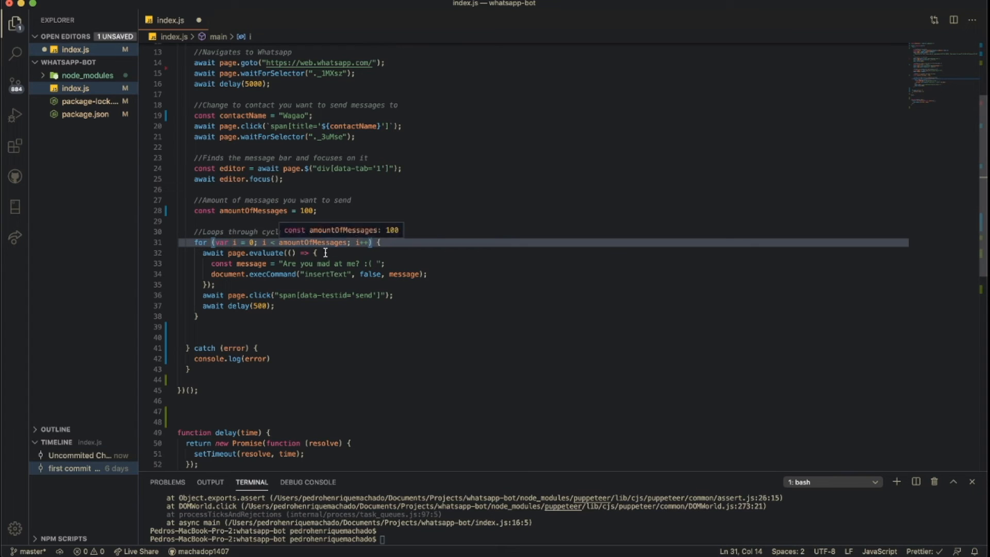
mouse_move(354, 311)
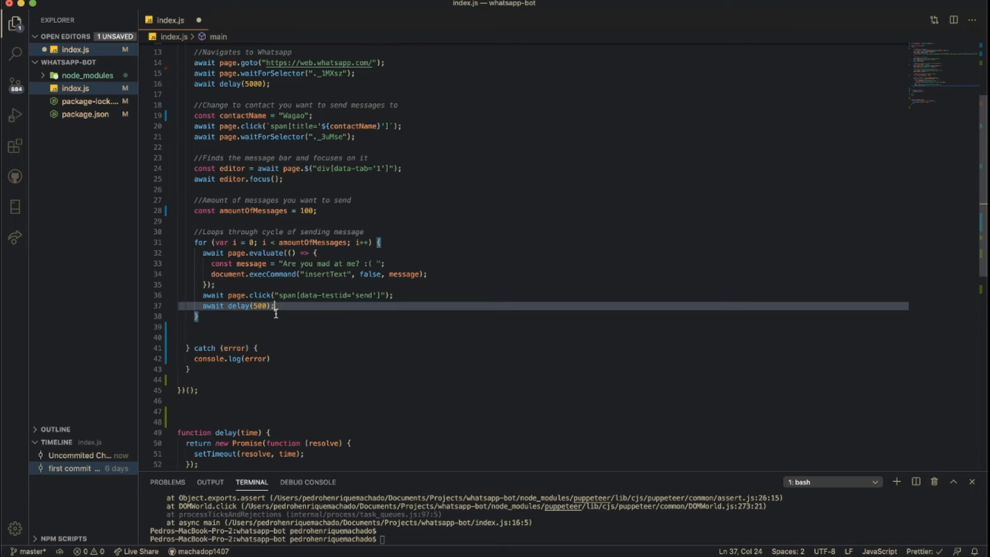
mouse_move(277, 312)
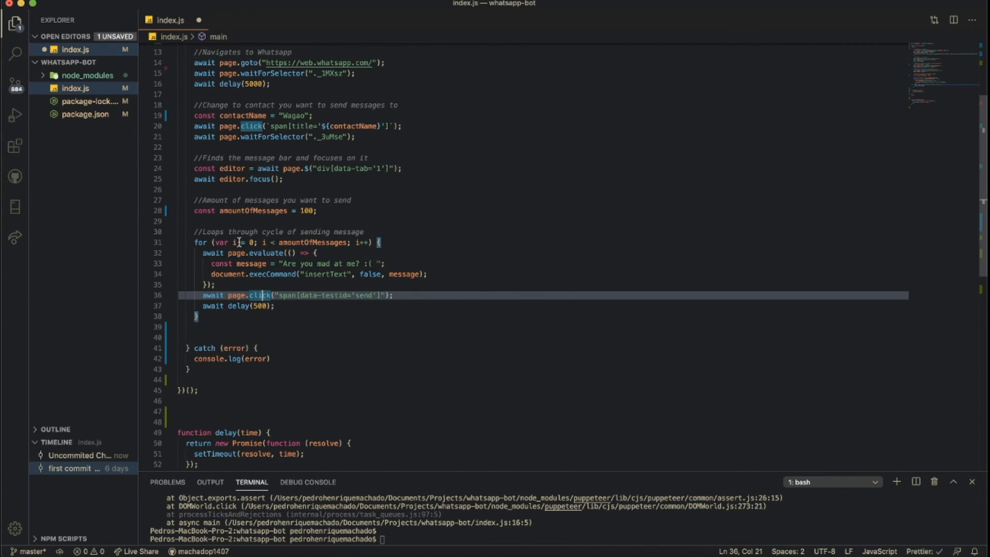
click(259, 253)
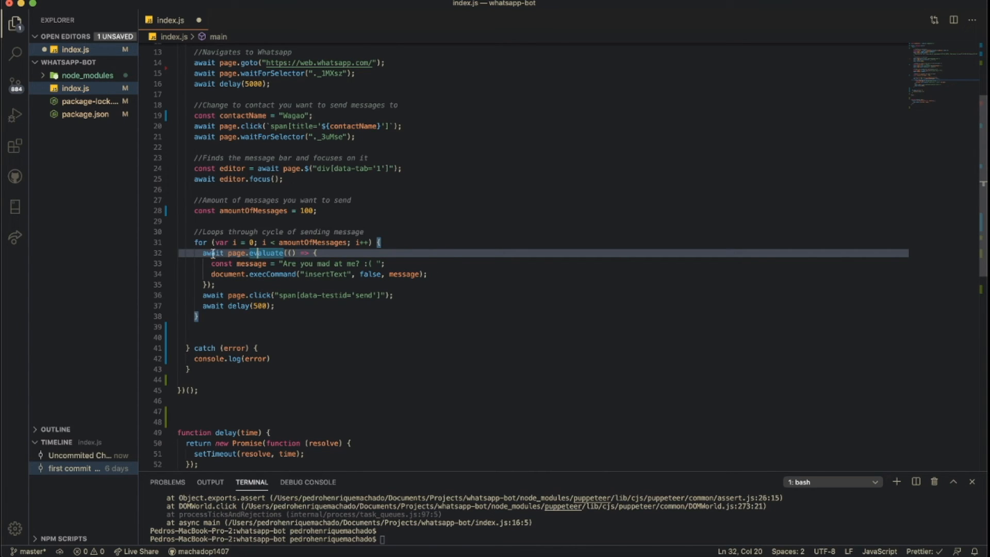
double_click(235, 253)
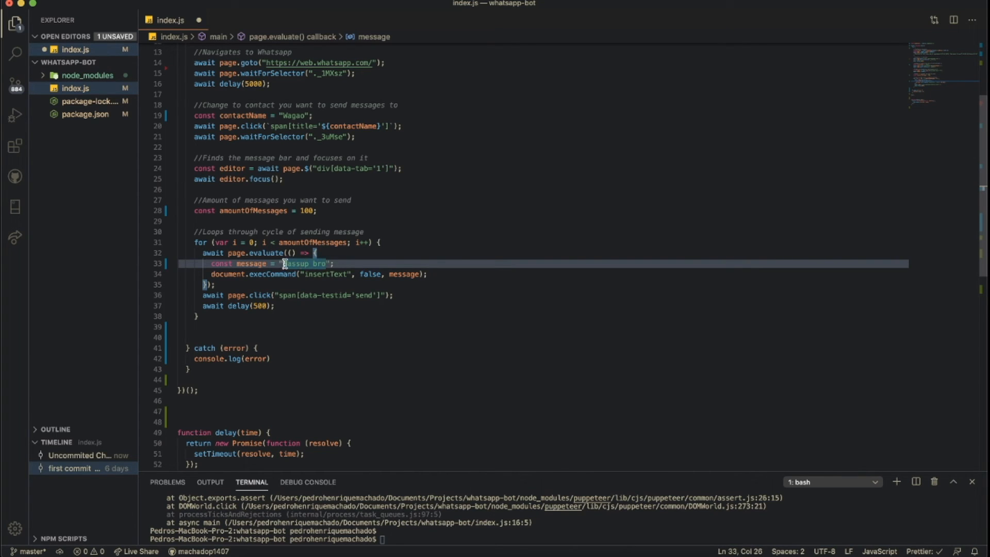
double_click(307, 263)
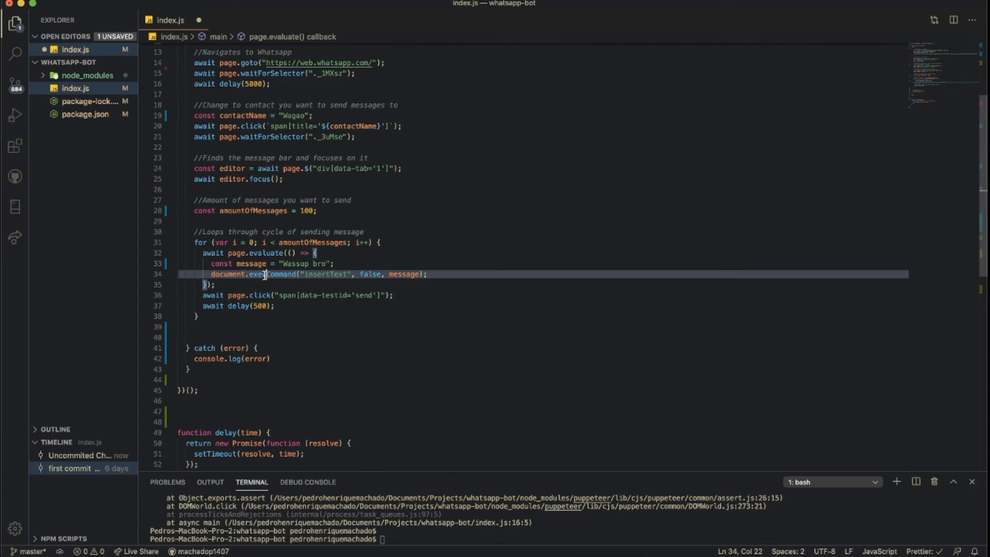
double_click(268, 275)
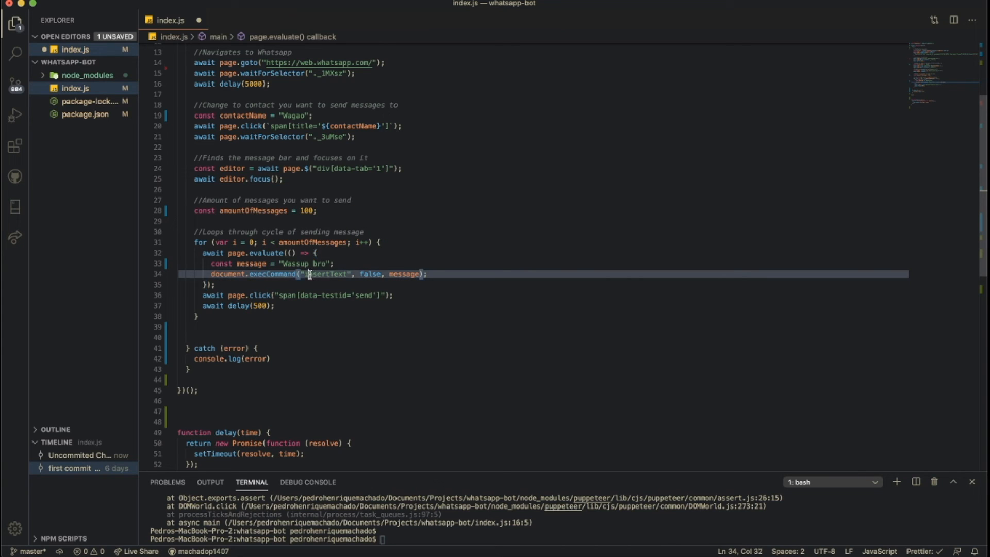
double_click(326, 274)
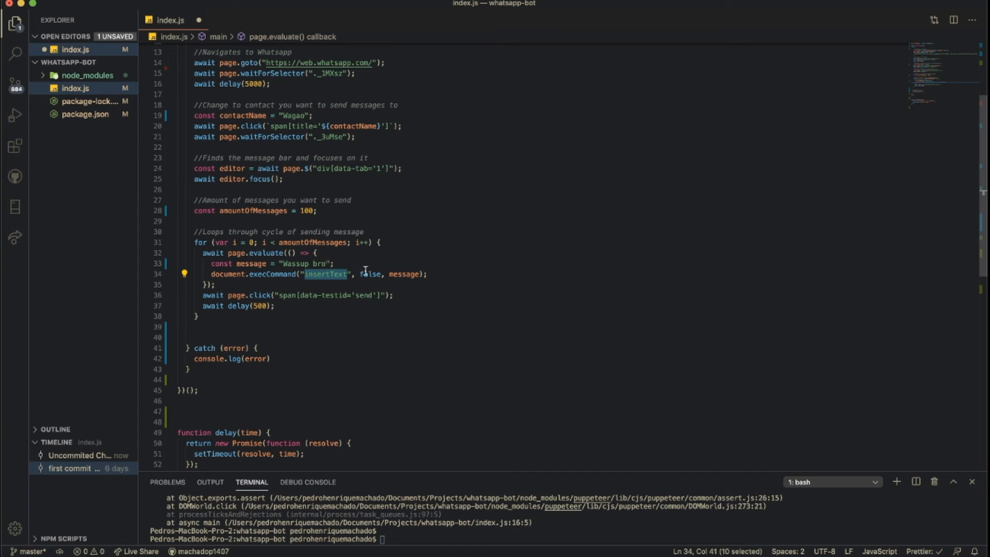
double_click(371, 274)
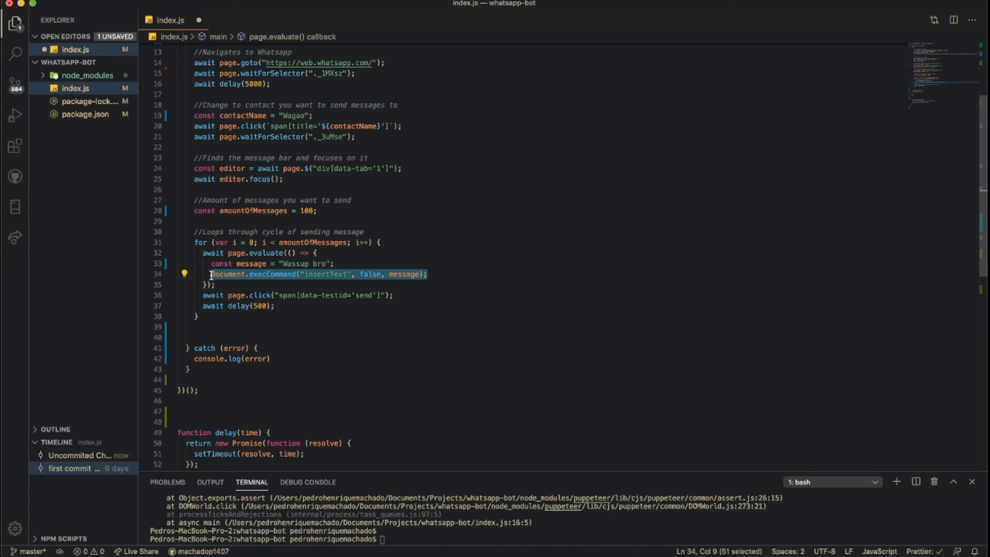
click(215, 273)
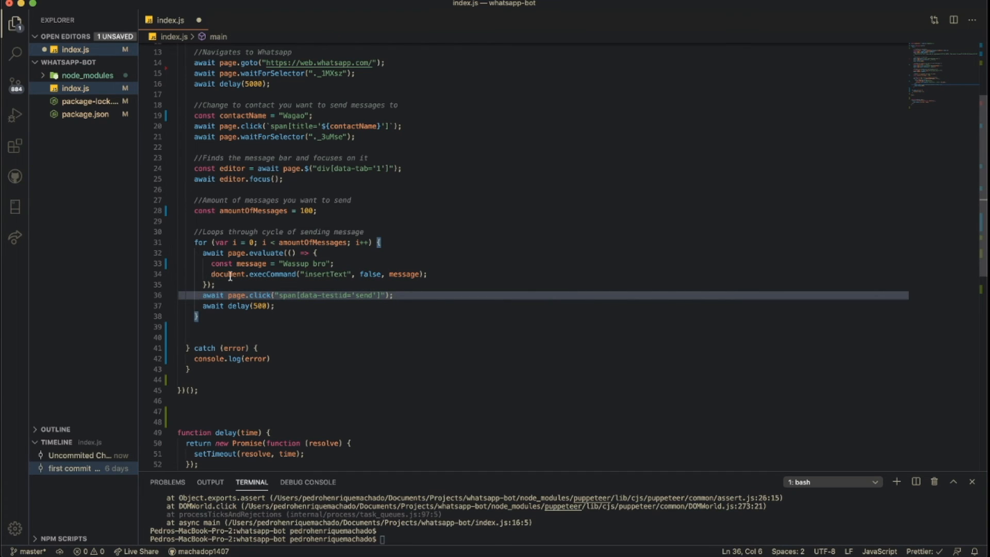
drag(203, 253, 216, 285)
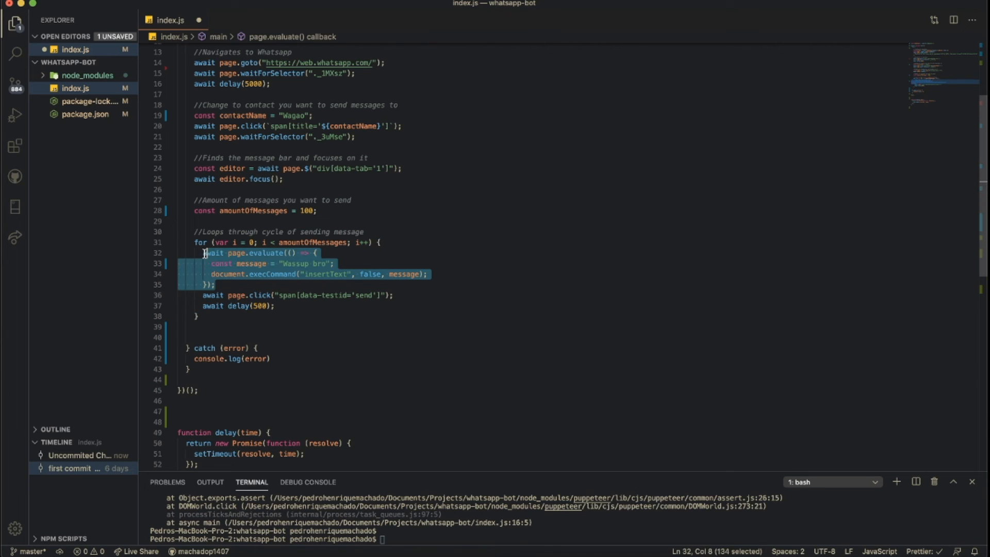
click(302, 295)
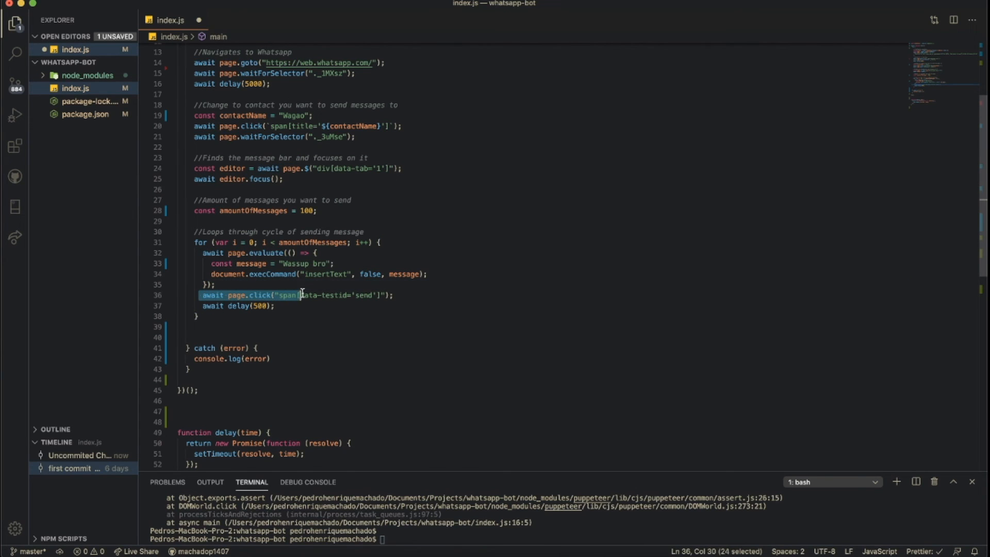
click(395, 295)
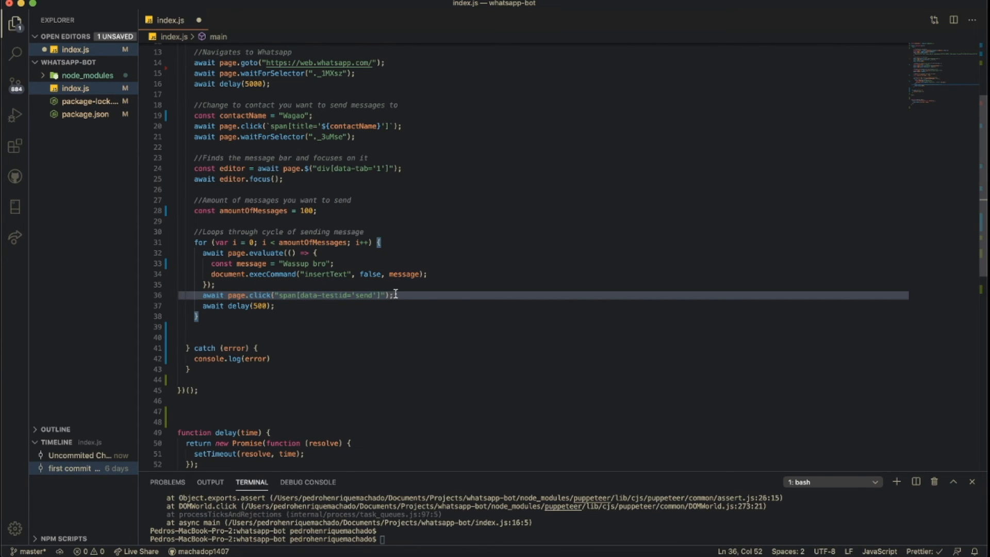
double_click(288, 295)
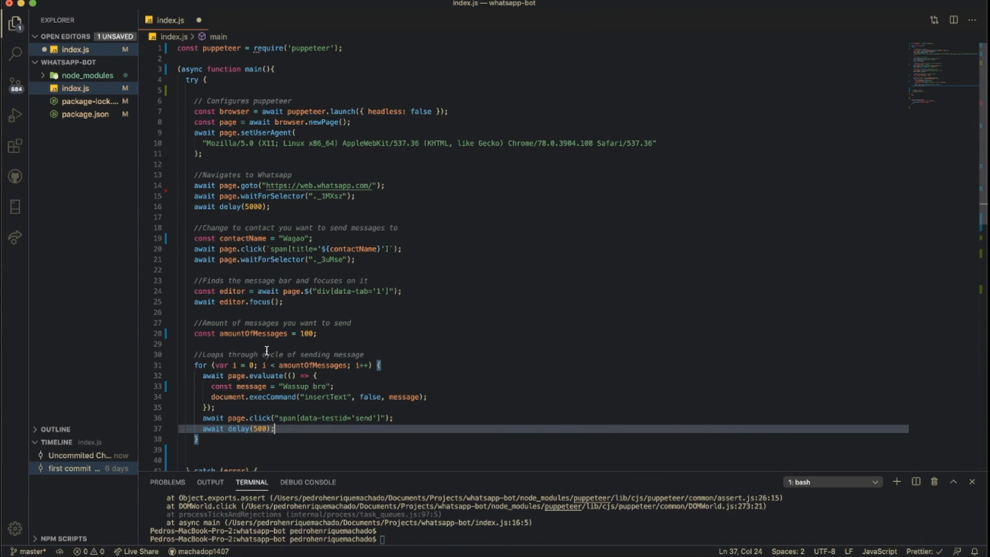
Step: Run the saved script with node index.js in the integrated terminal
scroll(down, 3)
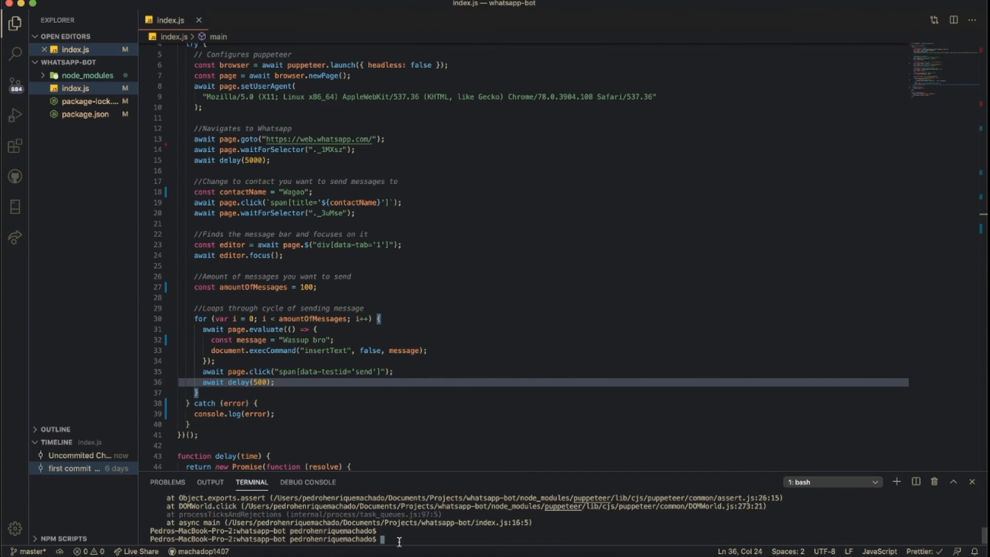
text(index .)
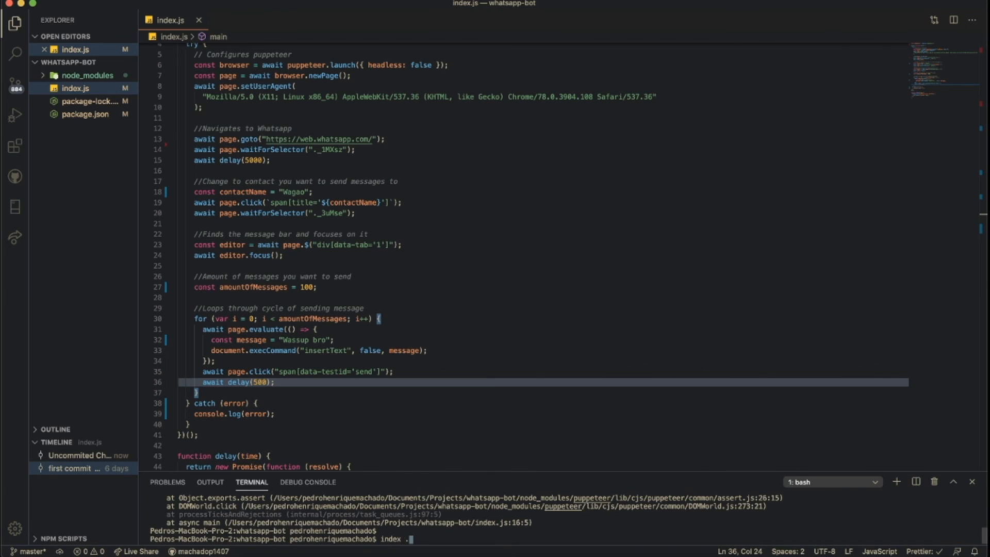
text(node)
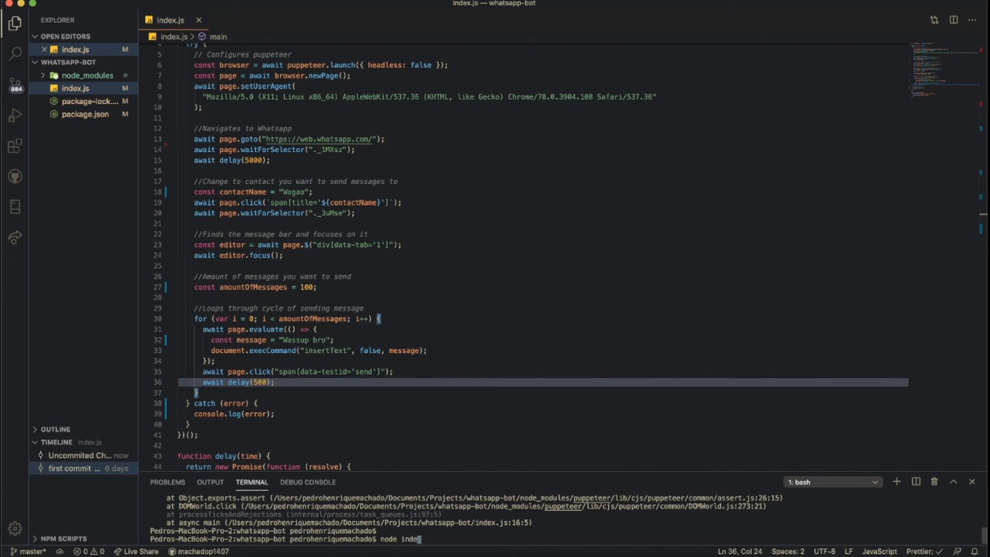
text(x.js)
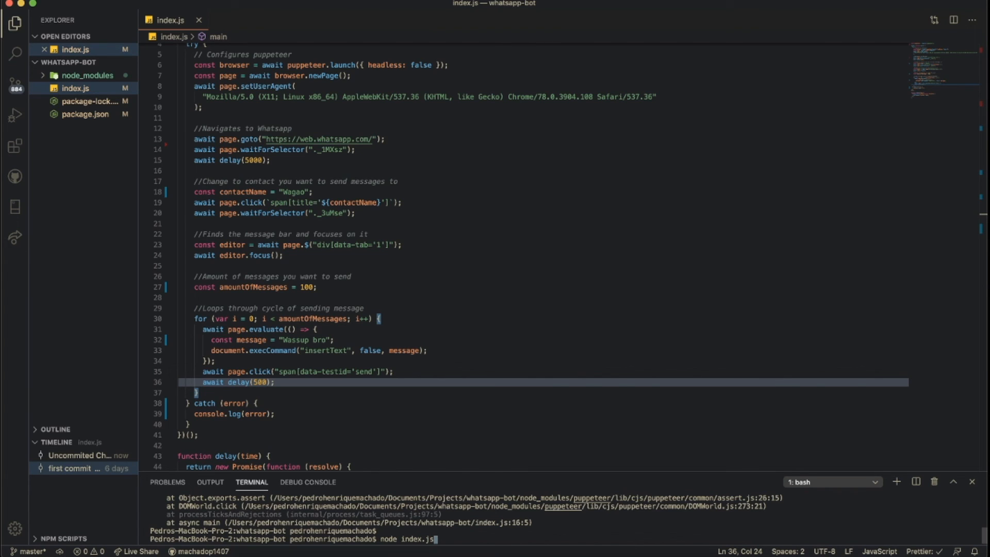
mouse_move(68, 93)
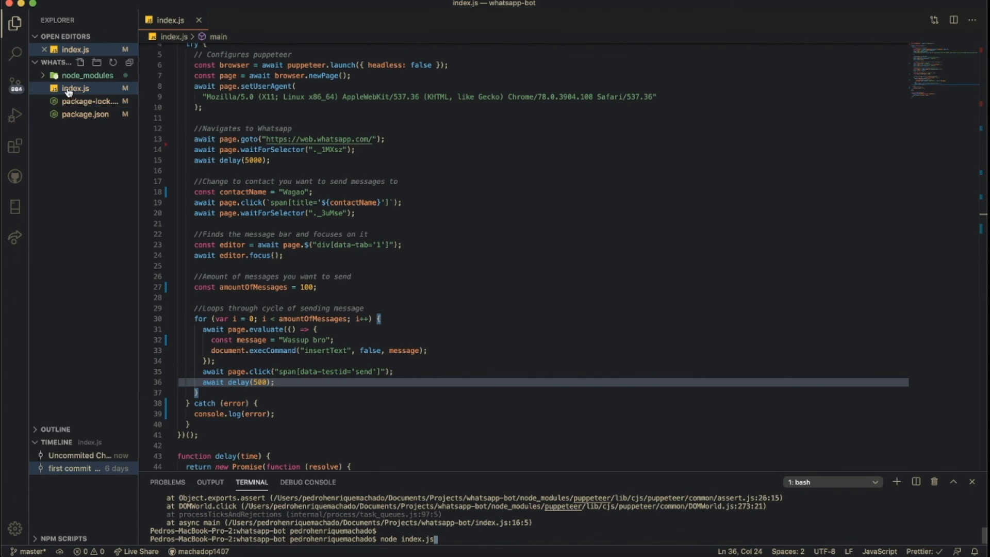
key(enter)
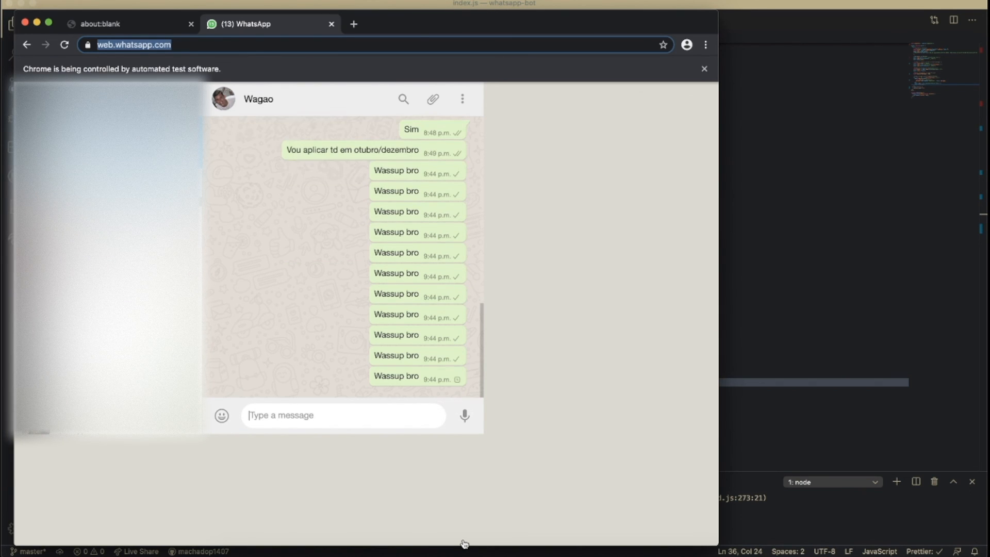
Step: Let the 'Wassup bro' messages pile up in Wagao's chat, then quit Chromium from the Dock
text(Wassup bro)
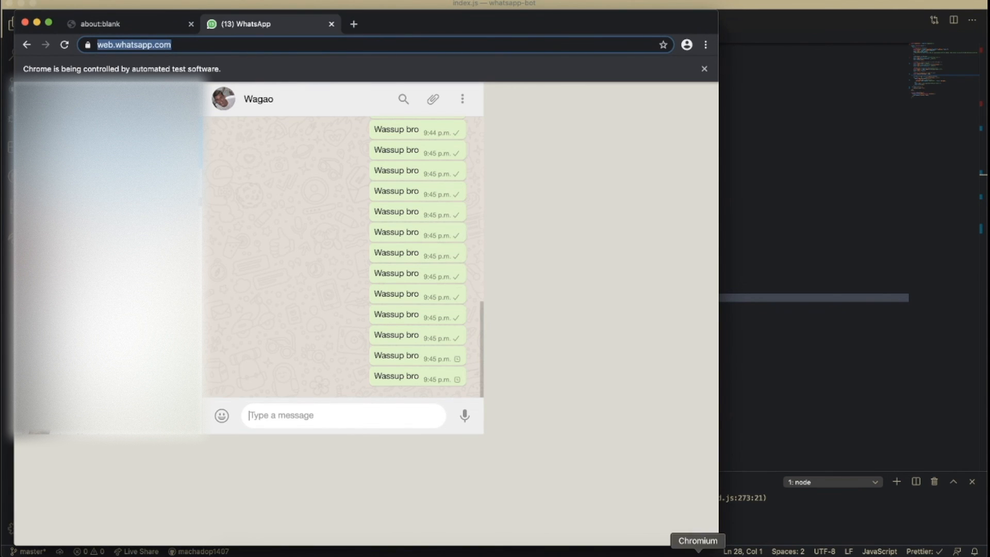
right_click(697, 540)
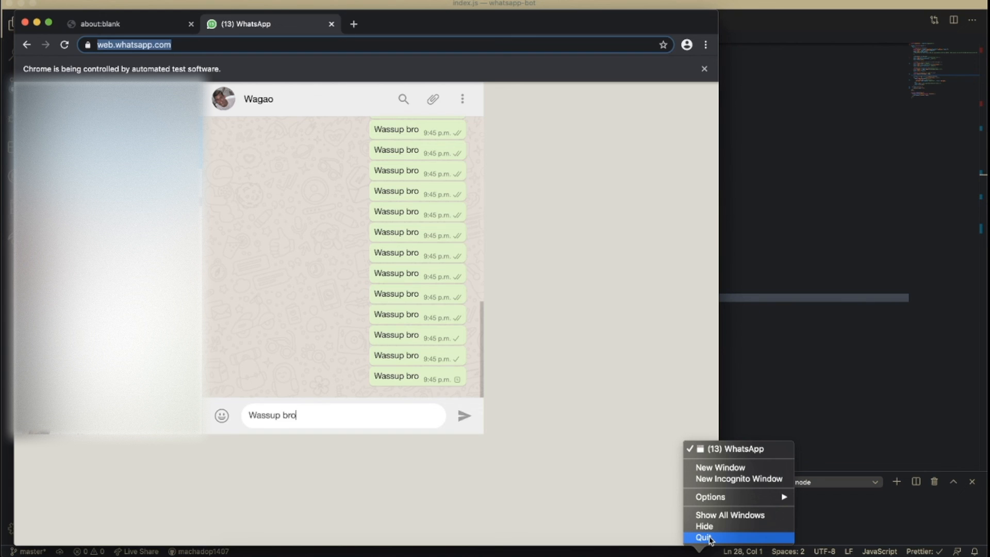
click(703, 537)
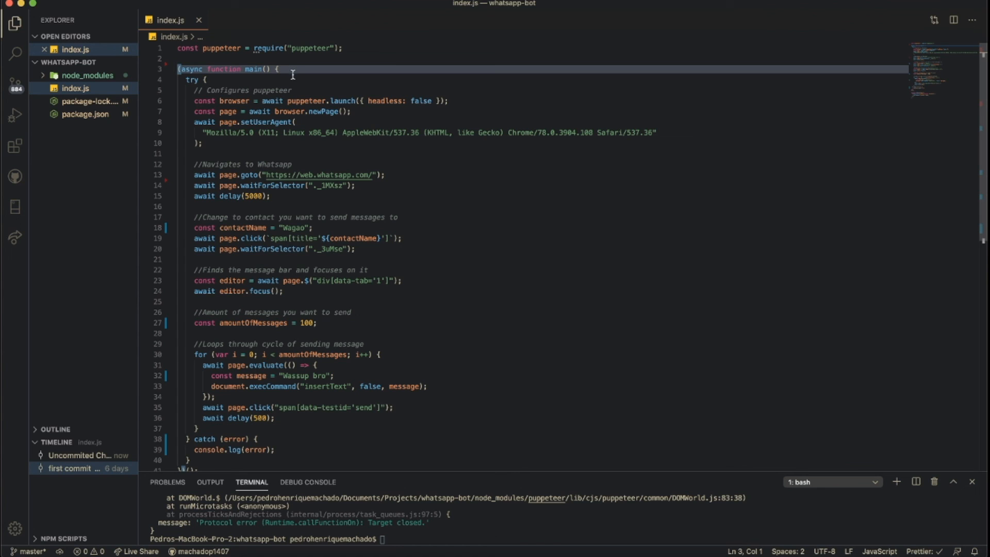
click(276, 69)
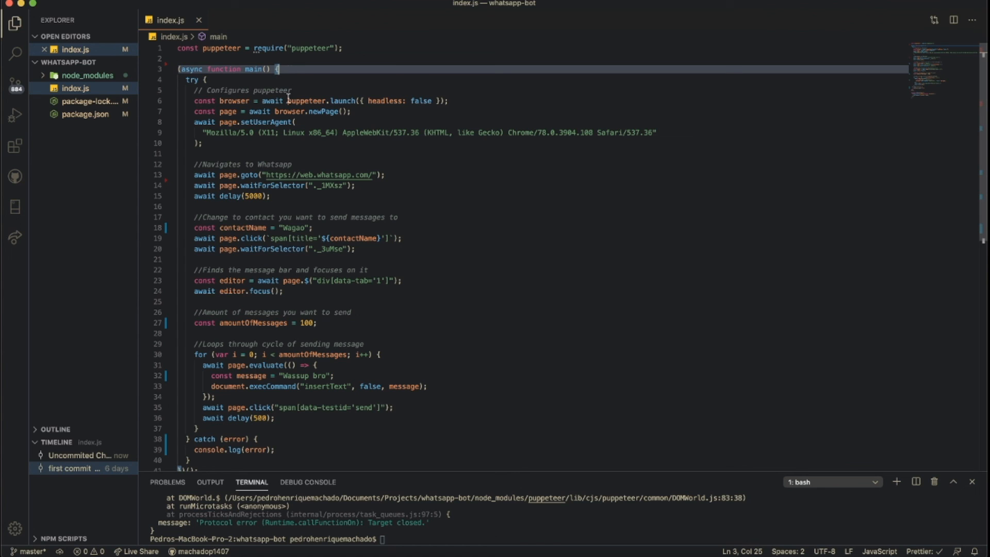
scroll(down, 3)
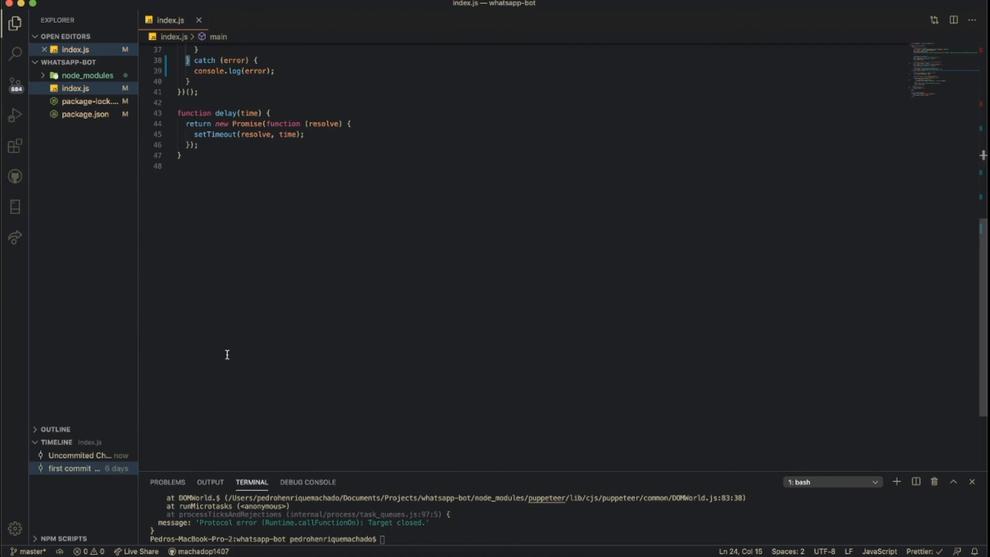